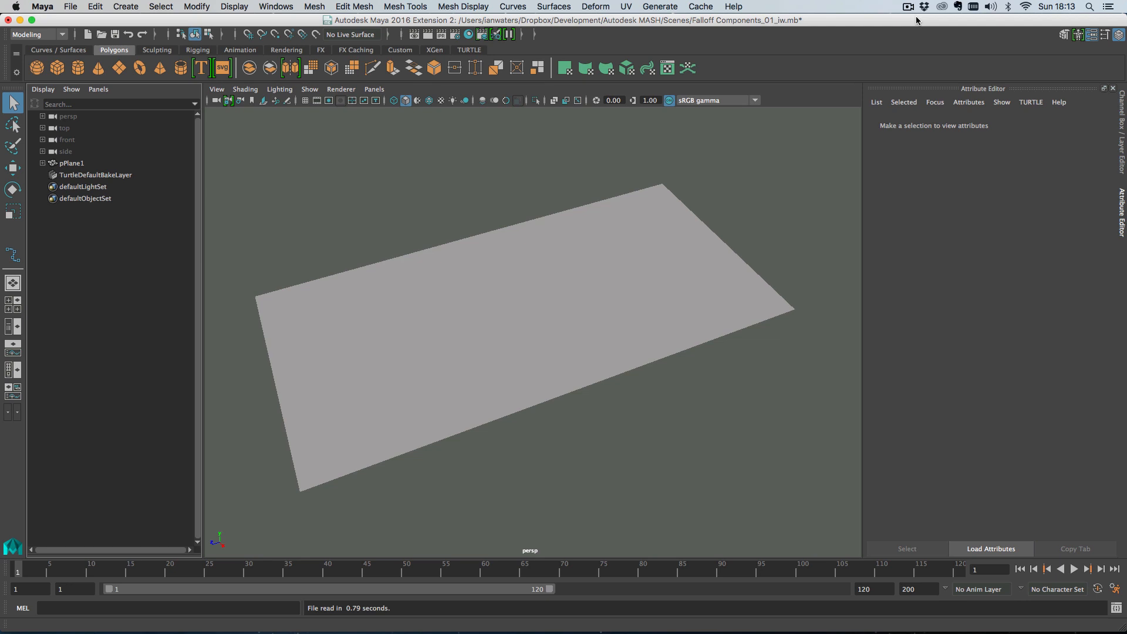
Step: Select pPlane1 and view its polyPlane1 settings: 40 by 80 size, 60 by 120 subdivisions
click(519, 277)
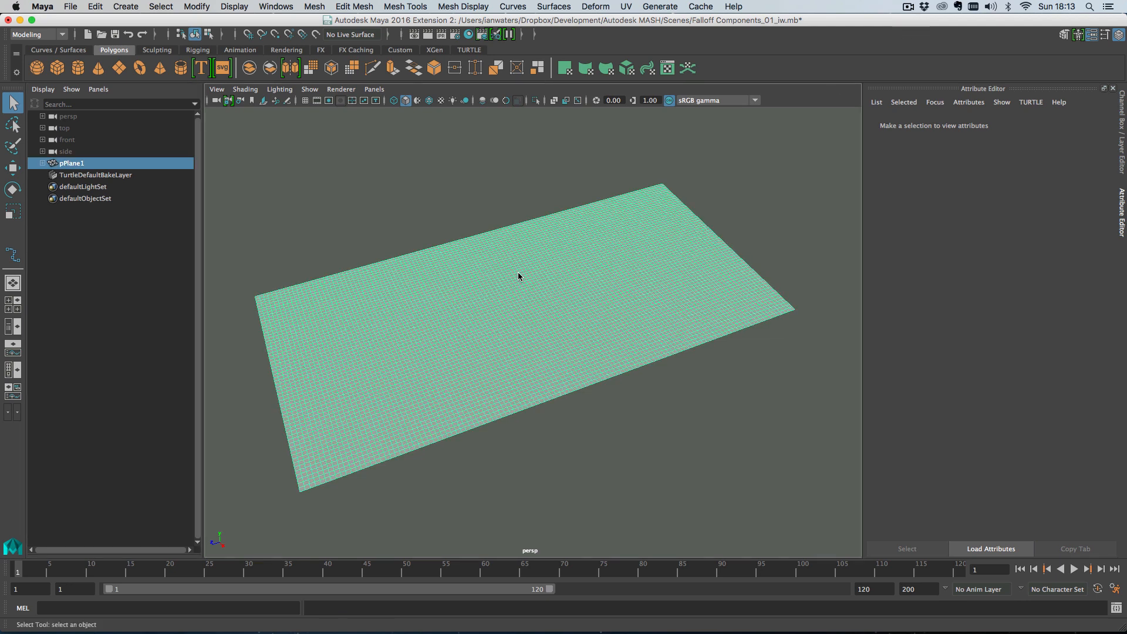
click(519, 283)
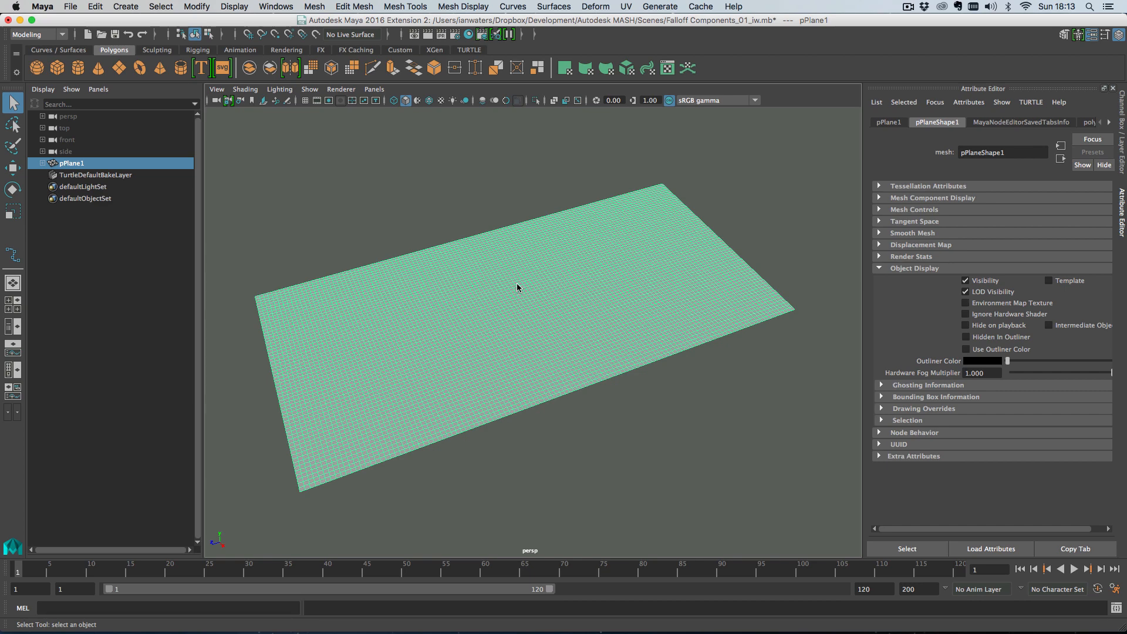
click(1071, 122)
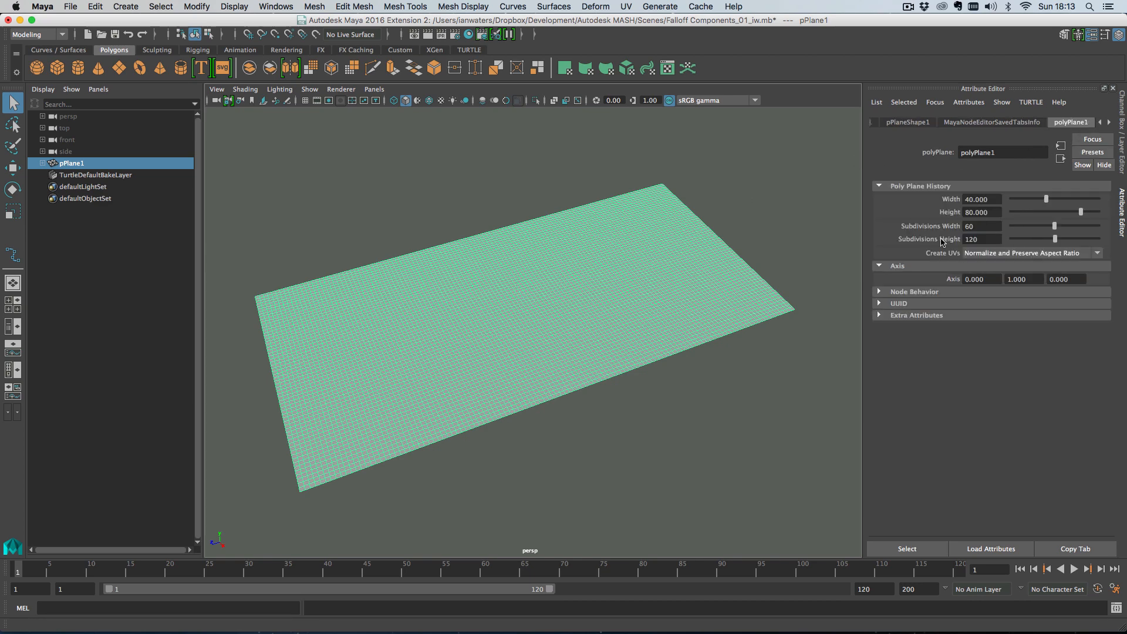
click(276, 7)
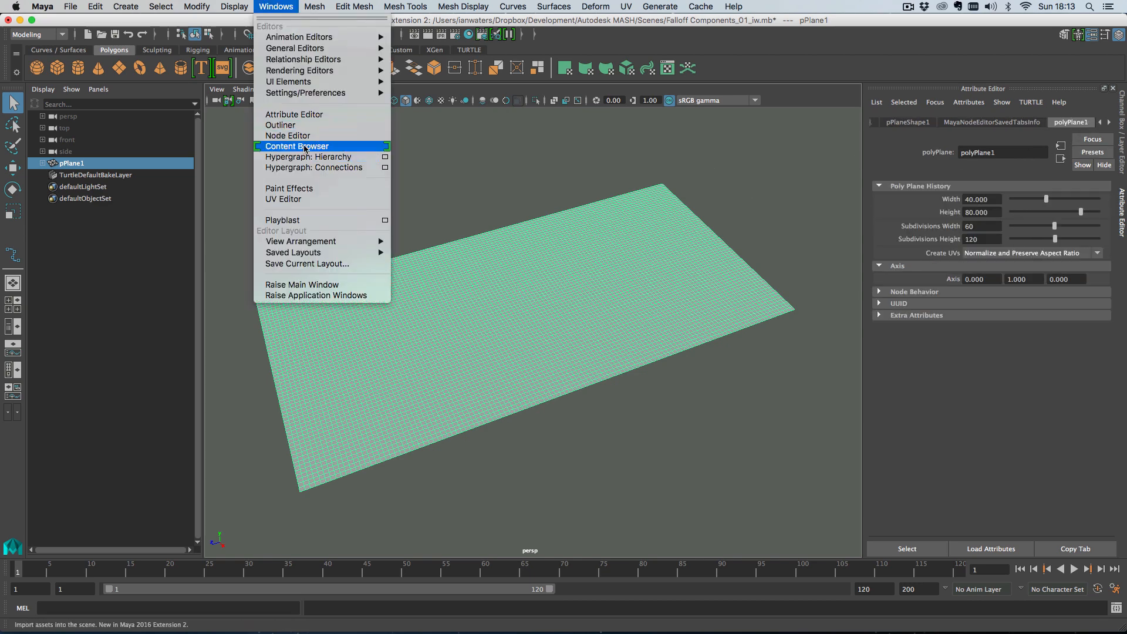
Step: Open the Node Editor on the plane's network and search for MASH_Falloff
click(287, 135)
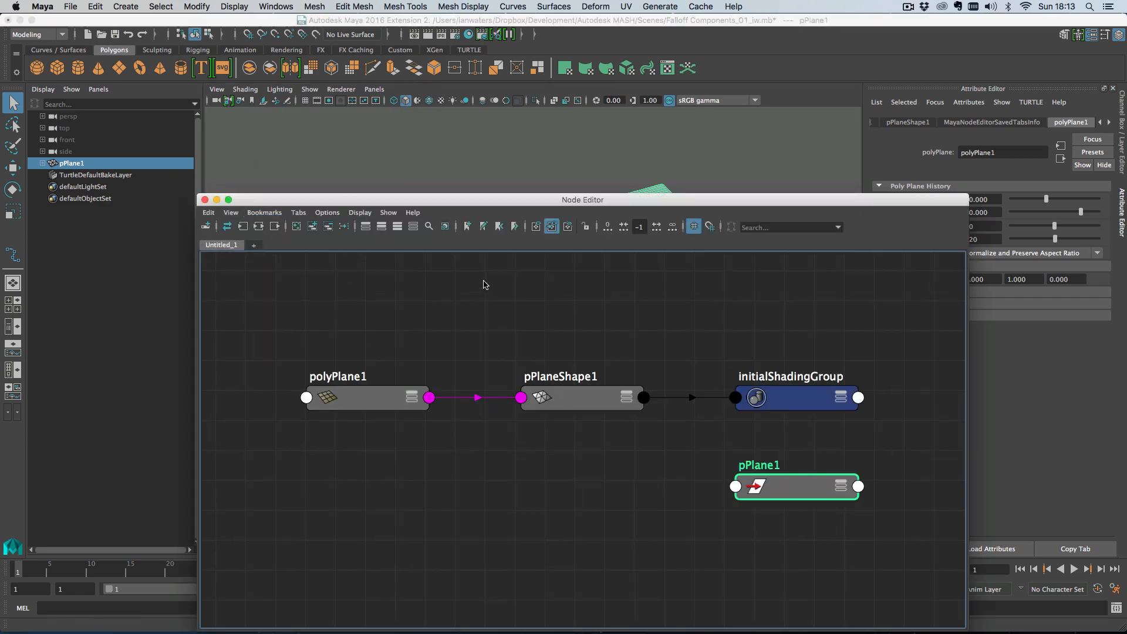
scroll(down, 3)
text(MASH_Falloff)
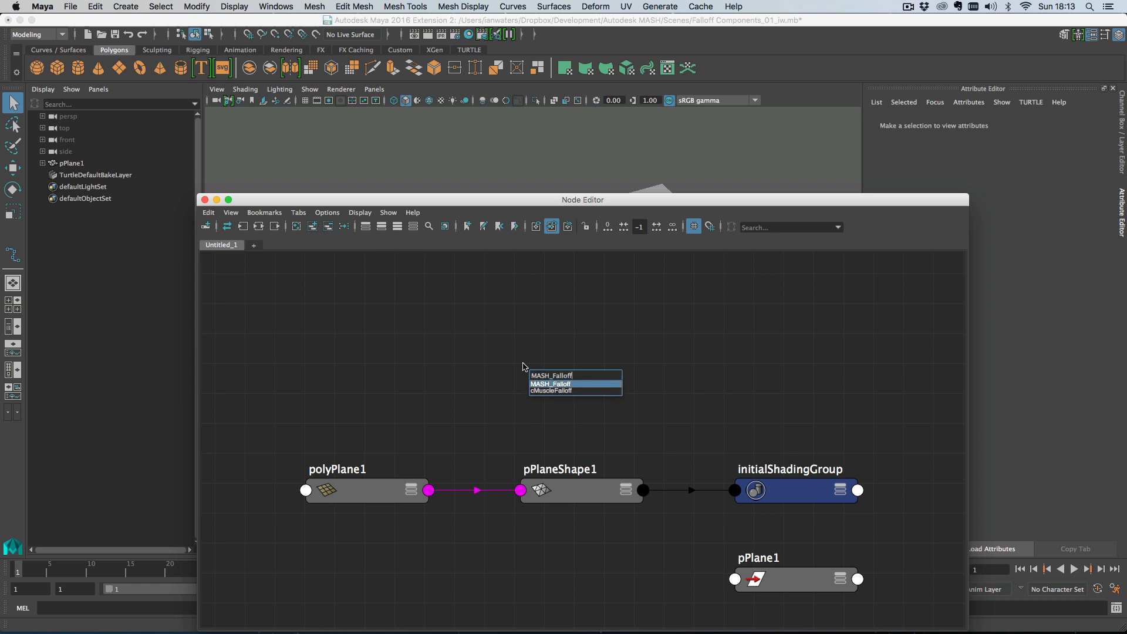
Step: Create a MASH_Falloff node, feeding it from pPlaneShape1 and into pPlaneShape2
click(549, 384)
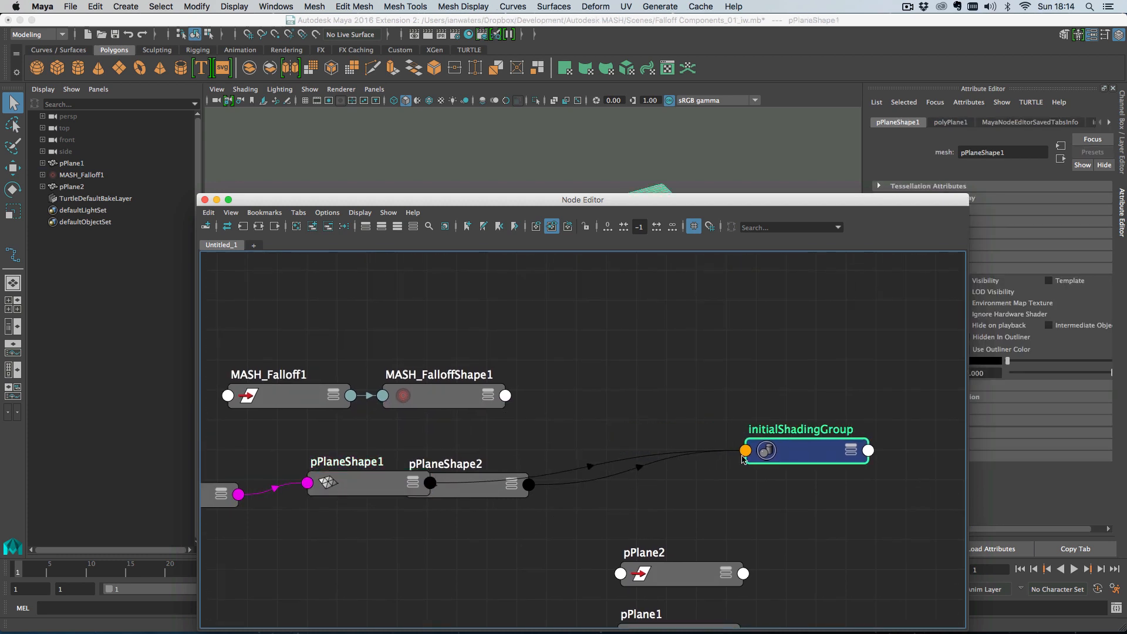
click(428, 396)
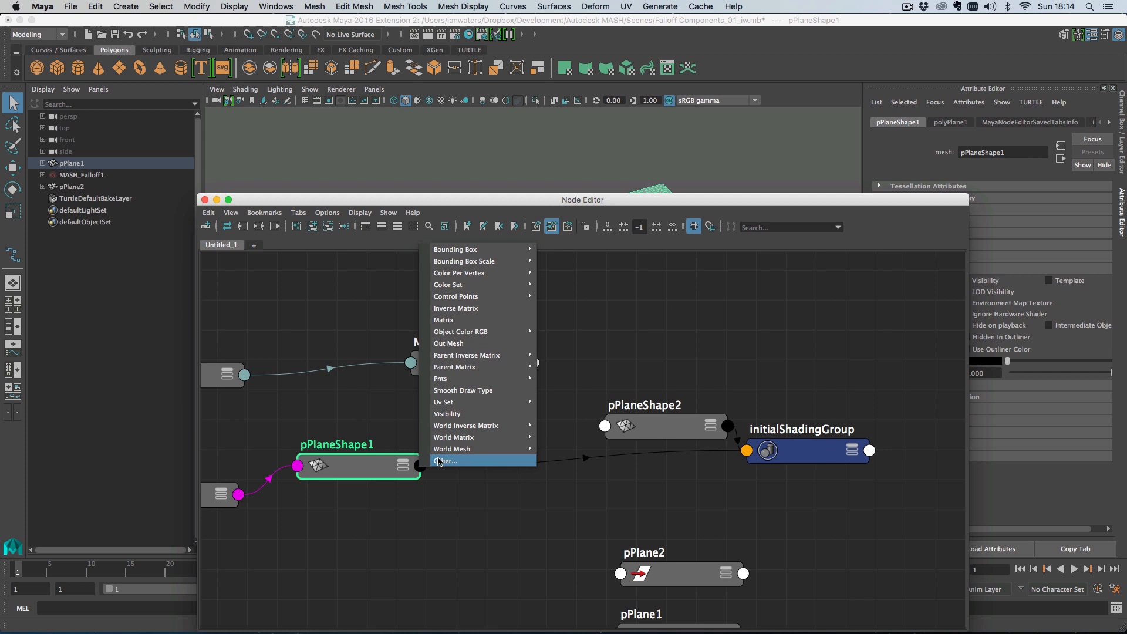
click(446, 460)
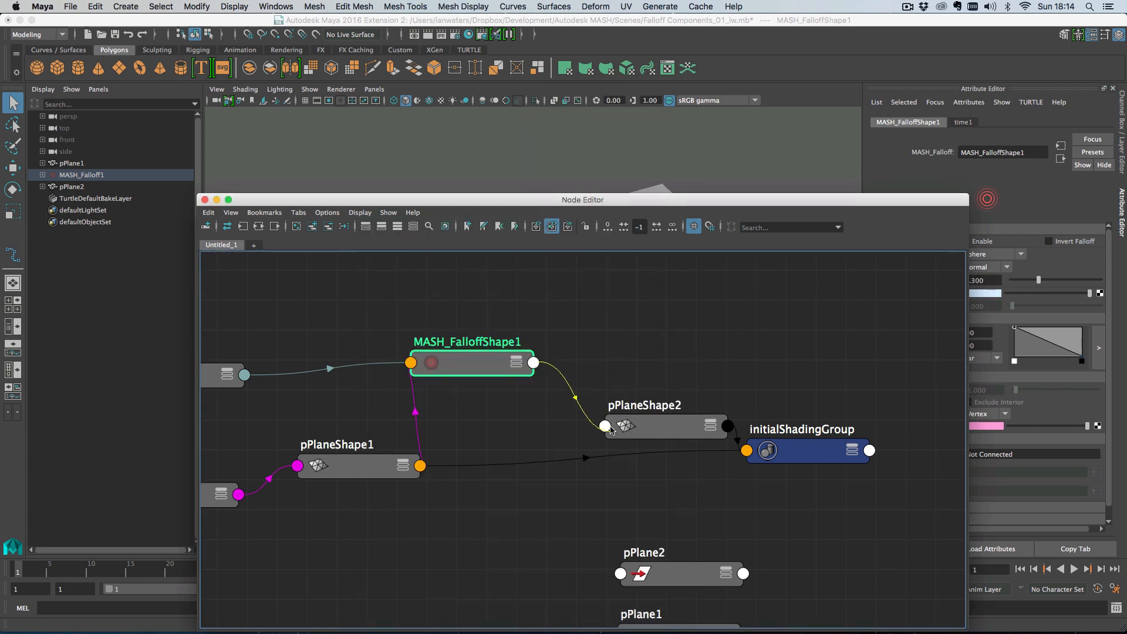
click(644, 427)
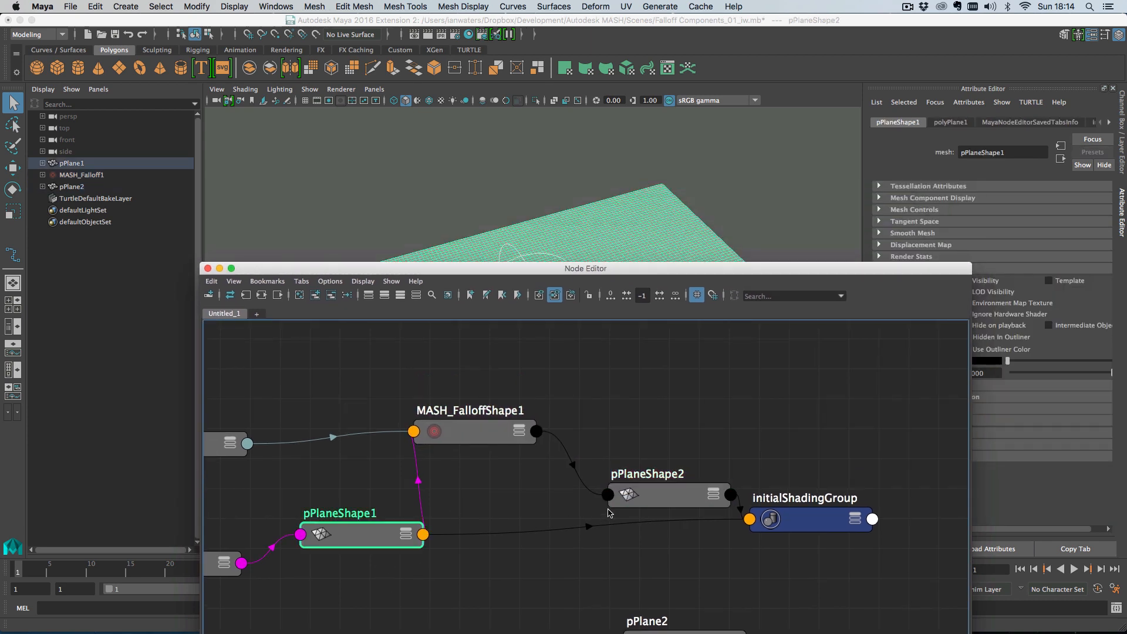
Step: Make pPlaneShape1 an intermediate object and select pPlaneShape2 to show the pink falloff
click(420, 381)
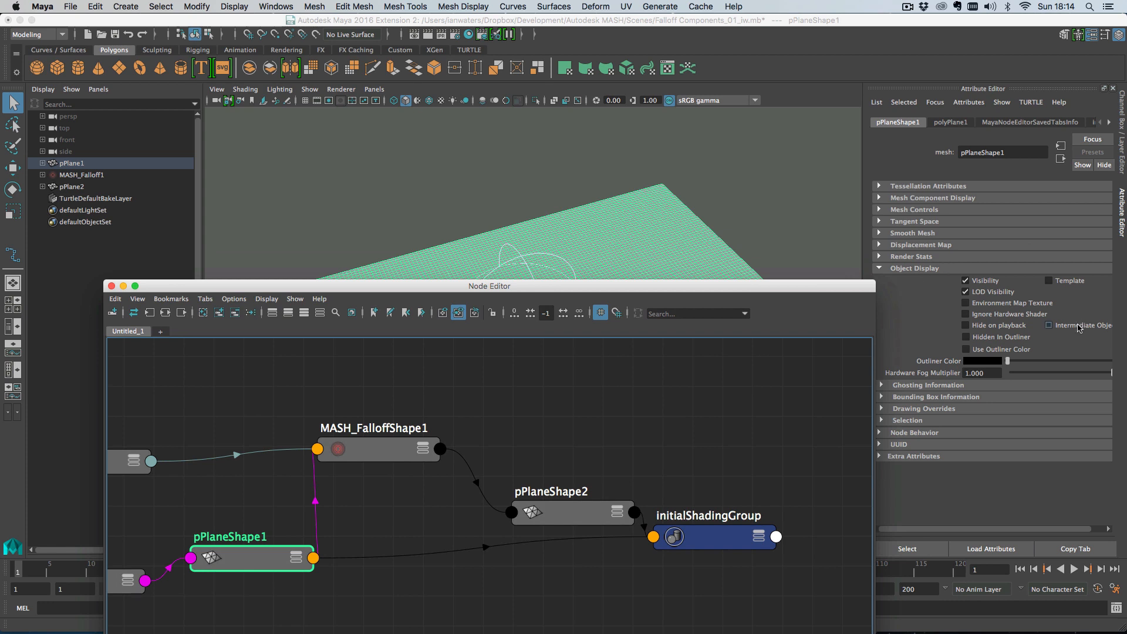
click(1048, 325)
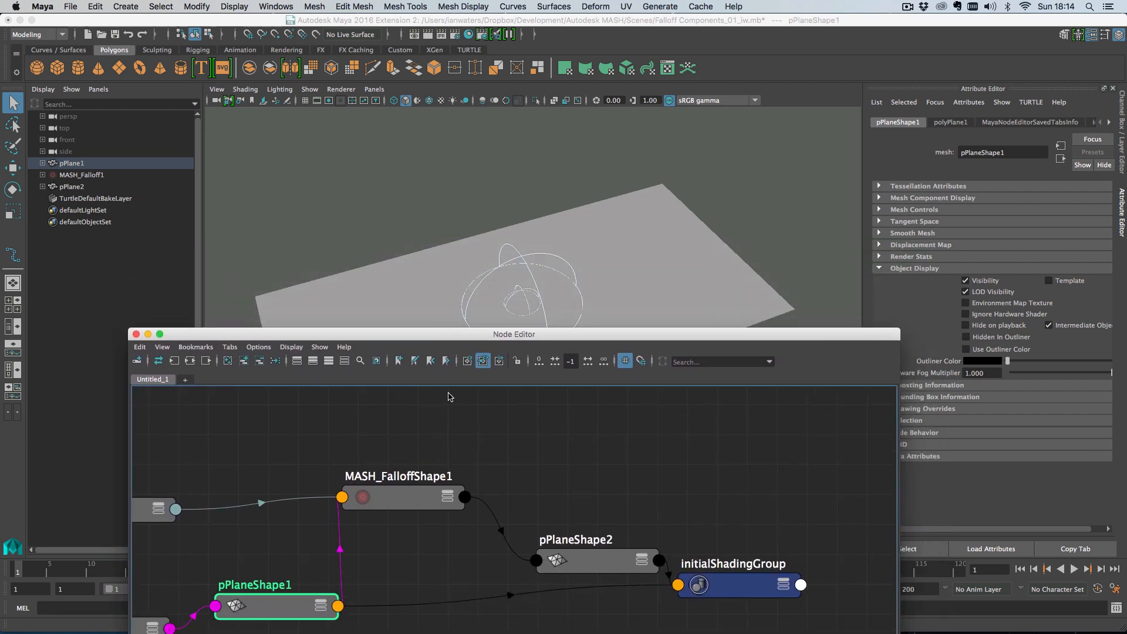
click(596, 560)
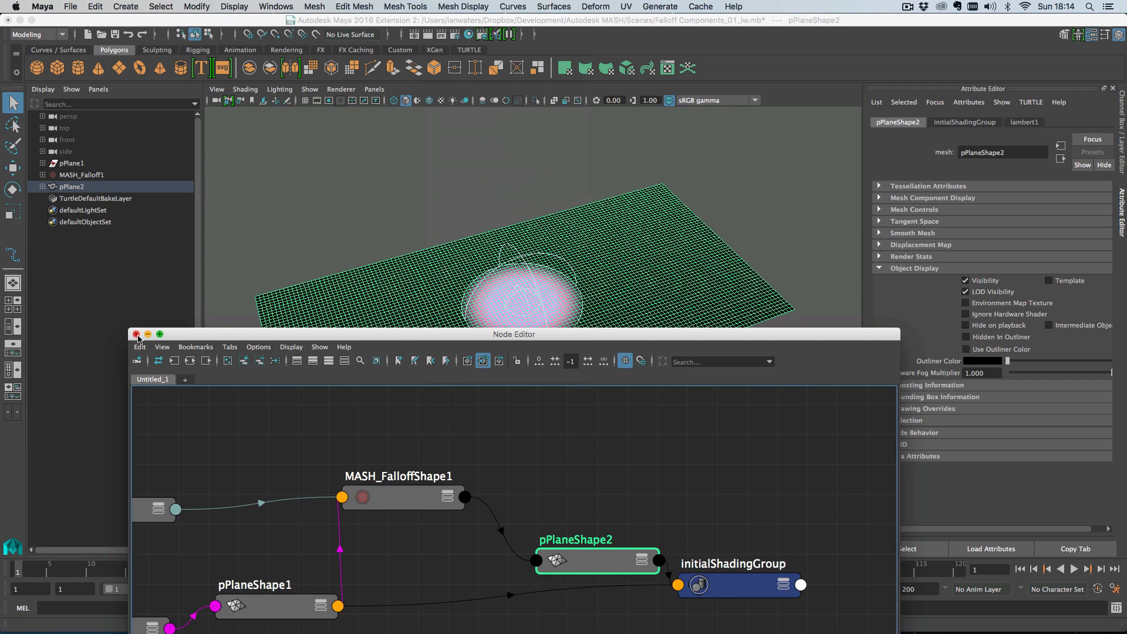
Step: Close the Node Editor and move the MASH_Falloff1 sphere across the plane
click(137, 334)
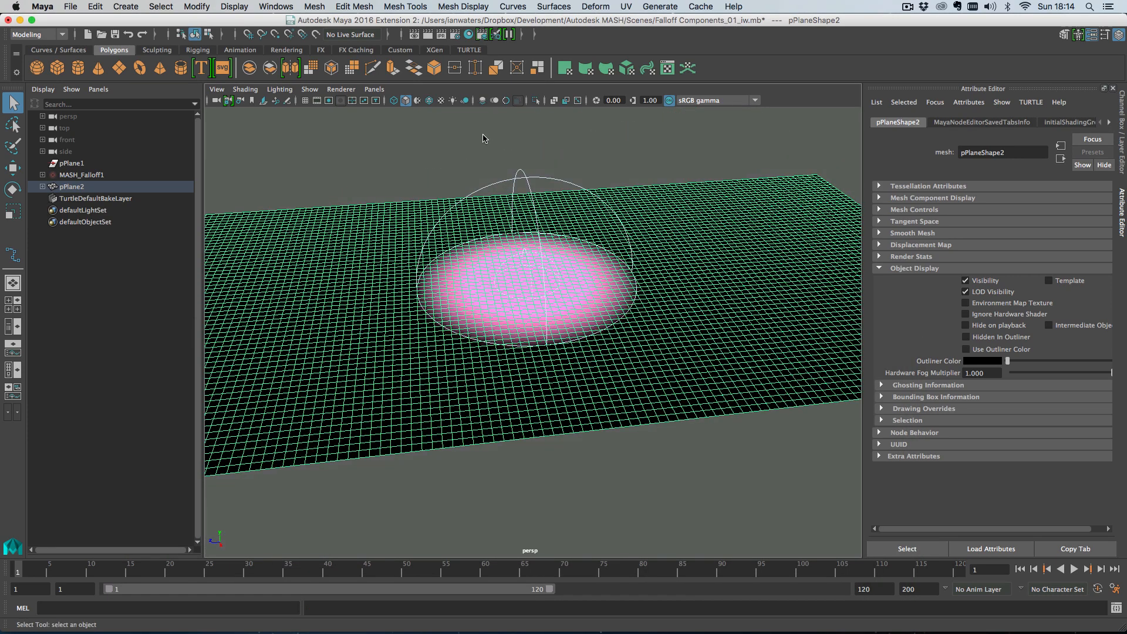
click(83, 174)
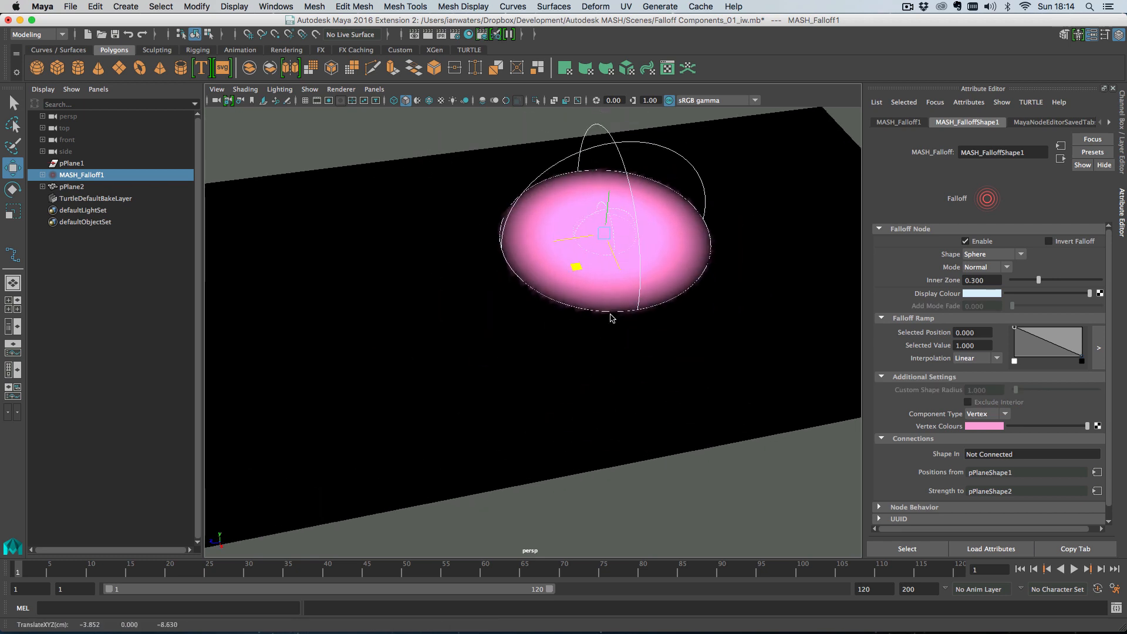
key(w)
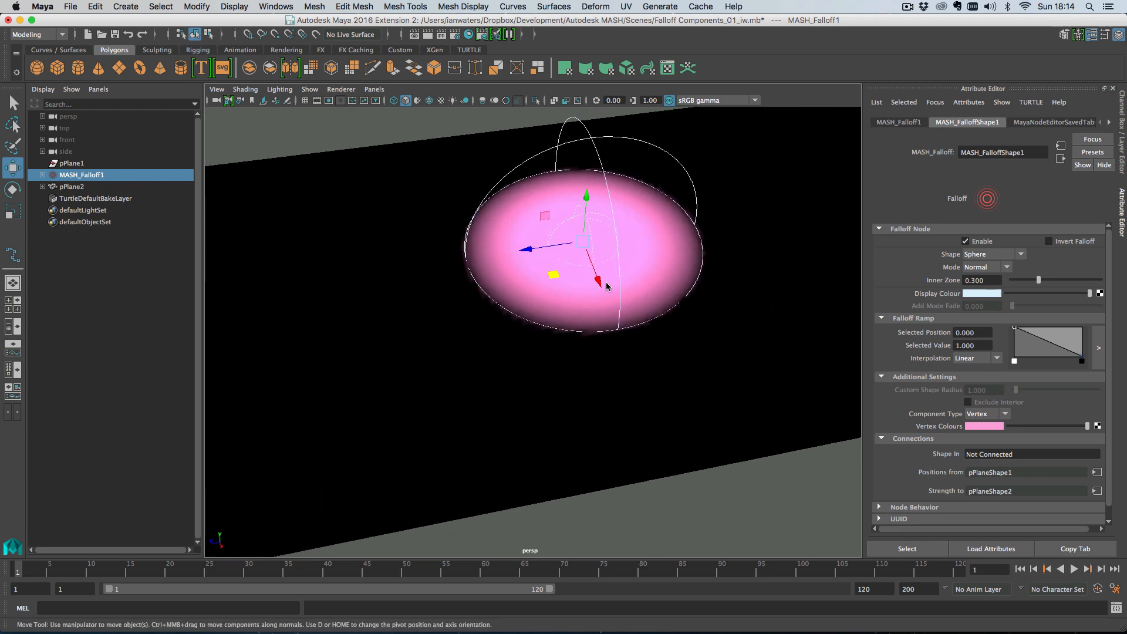
click(987, 413)
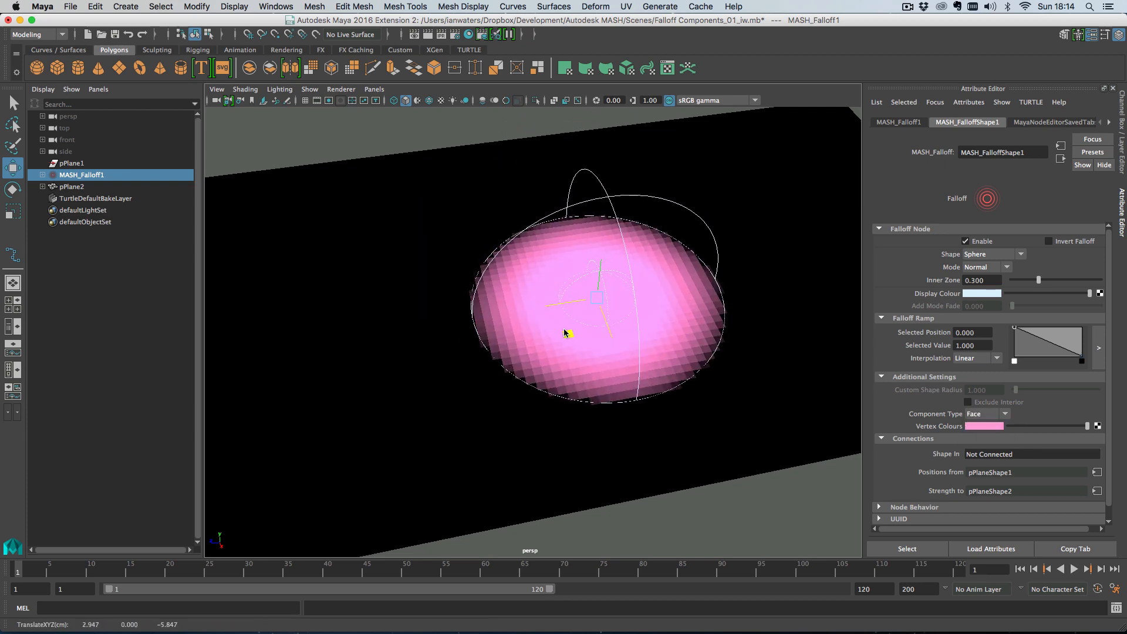
Step: Set the falloff to white vertex colours, Inner Zone 0.040 and Smooth interpolation
click(986, 413)
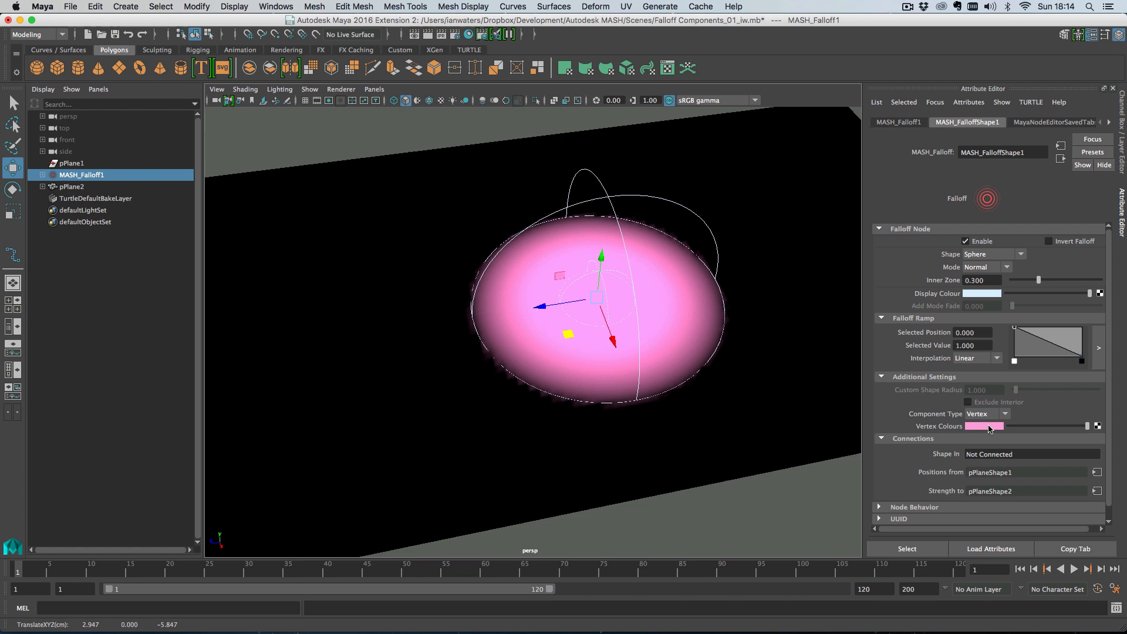
click(983, 426)
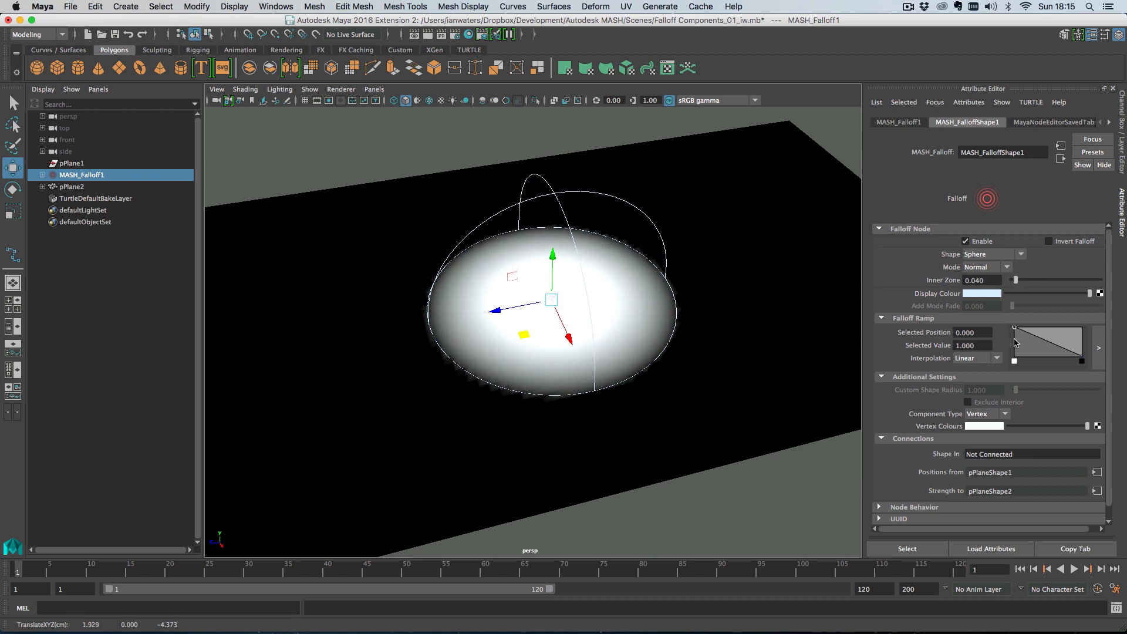
click(1012, 254)
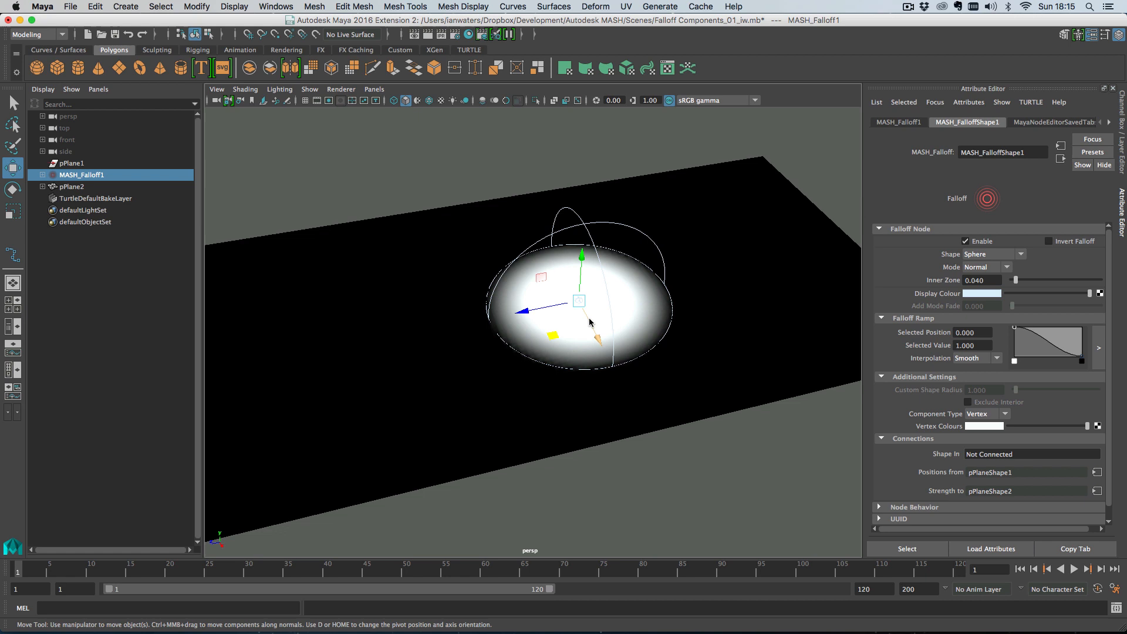
click(276, 6)
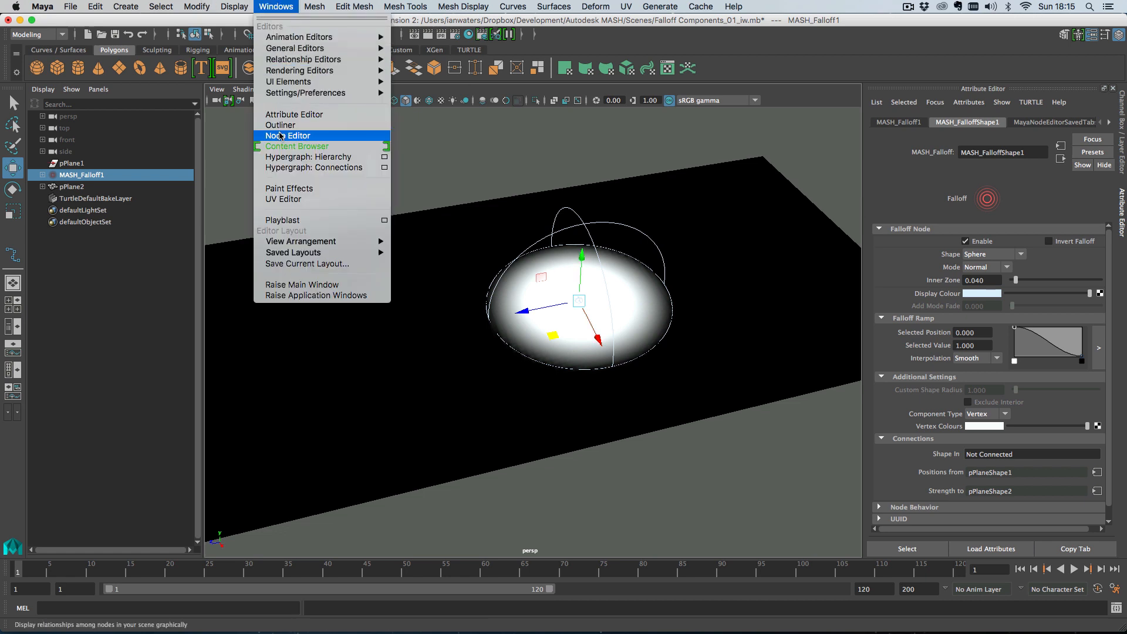
Step: Insert a deleteComponent1 node between pPlaneShape1 and pPlaneShape2 in the Node Editor
click(289, 135)
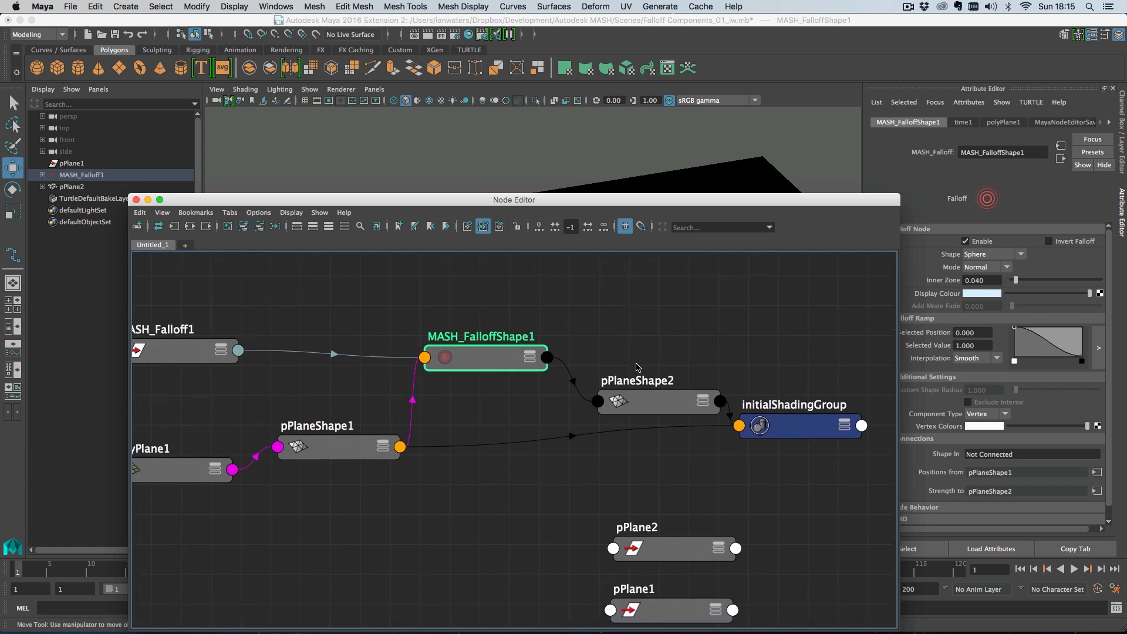
click(794, 425)
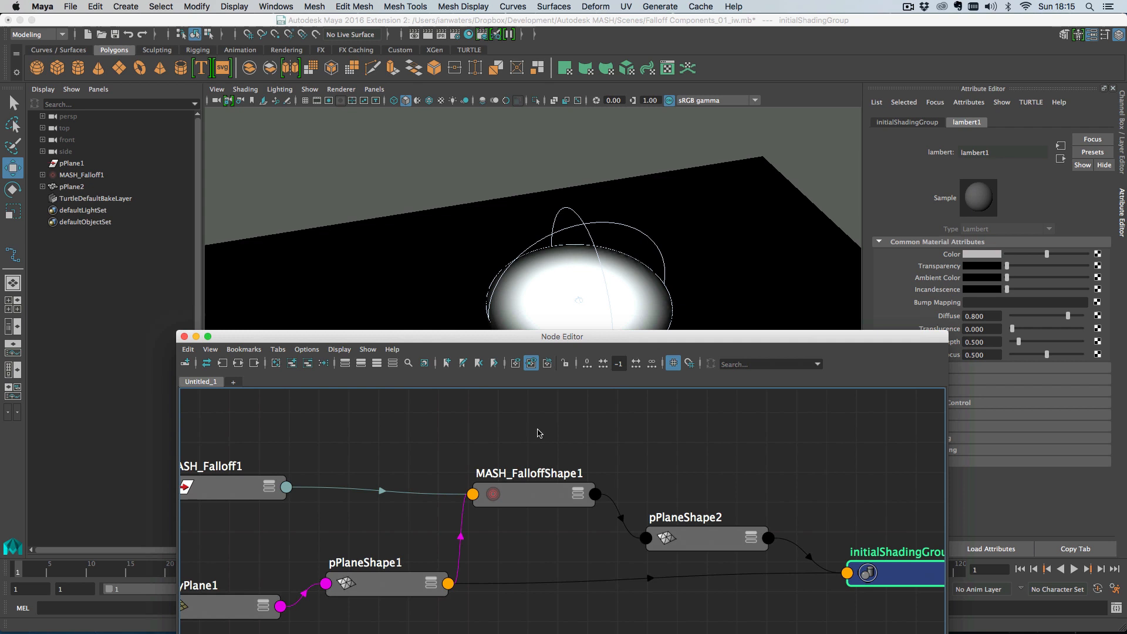
click(528, 494)
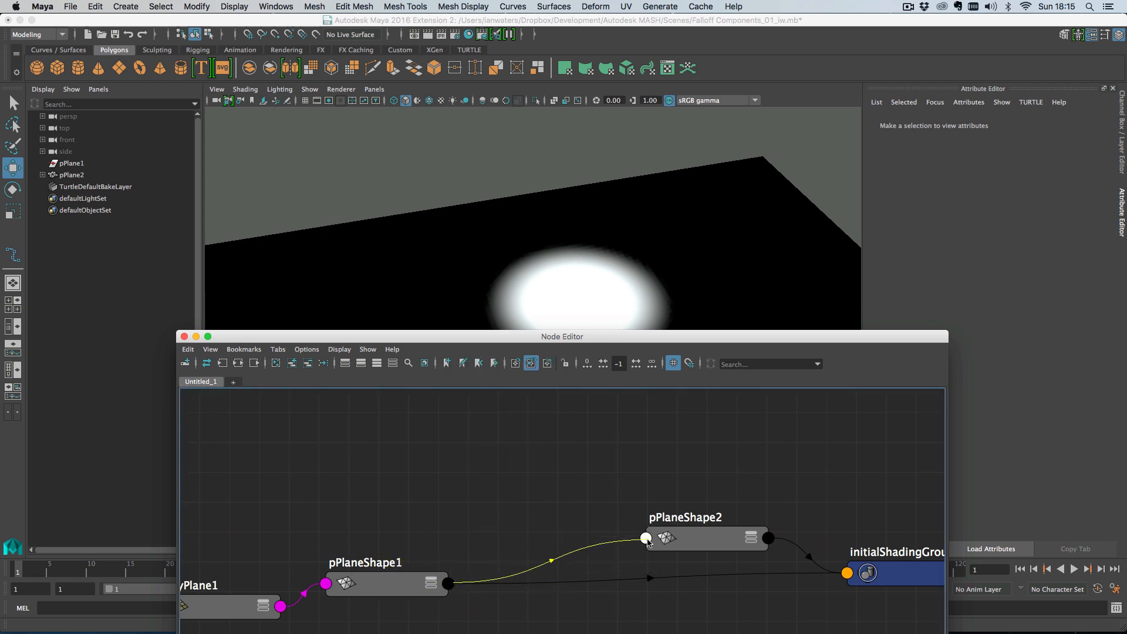
click(450, 583)
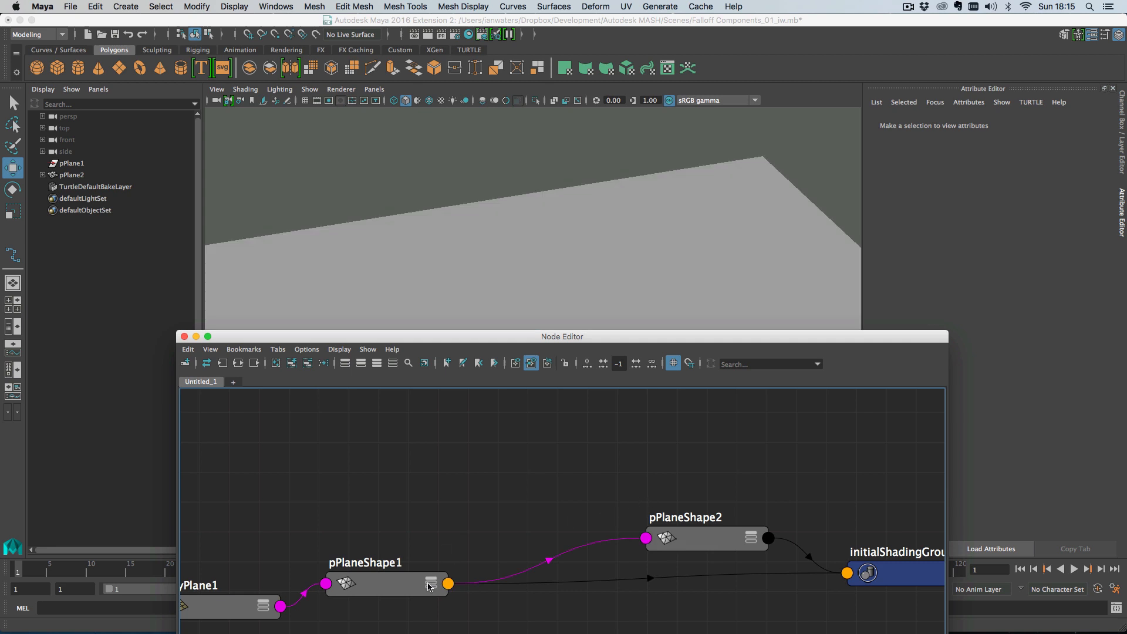
click(707, 538)
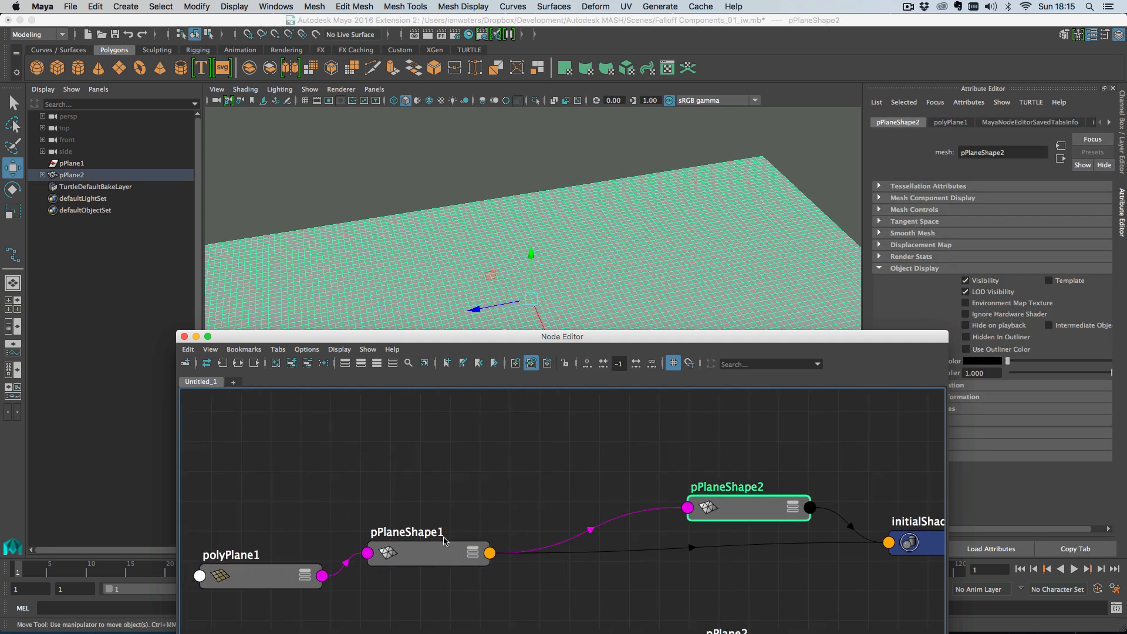
click(428, 550)
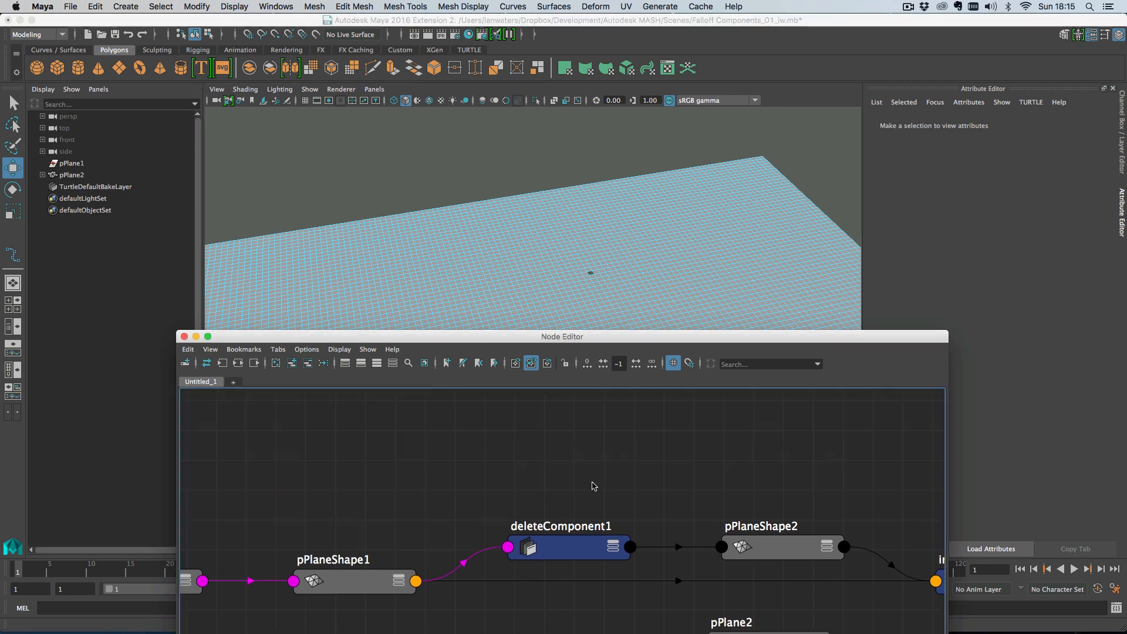
click(568, 547)
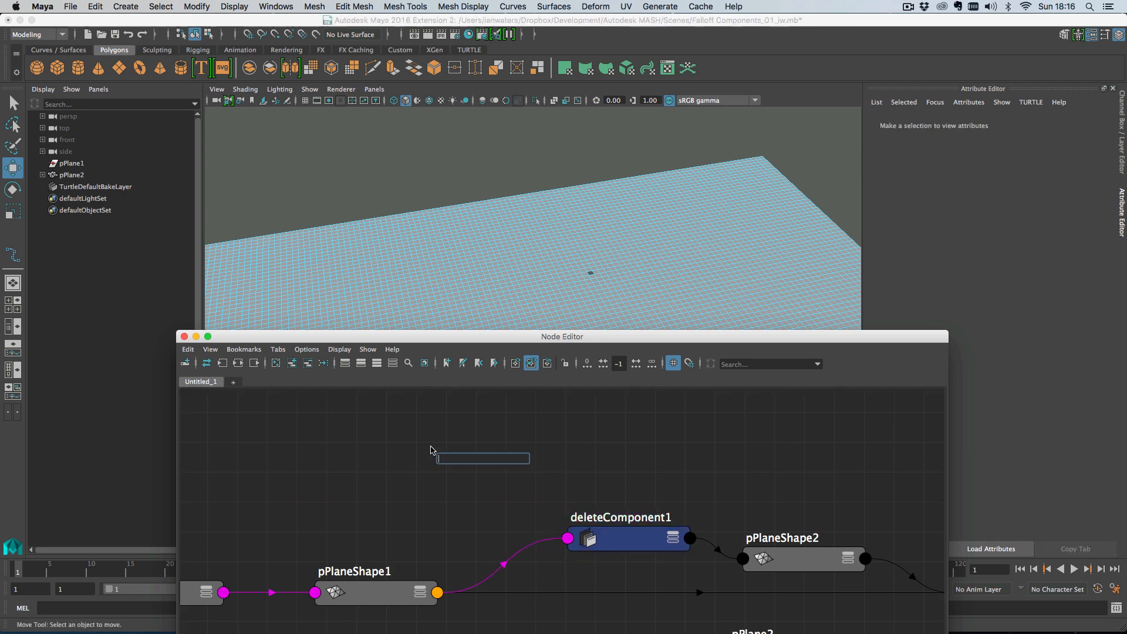
Step: Create a new MASH_Falloff node and connect its output into deleteComponent1's input
text(MASH_Falloff)
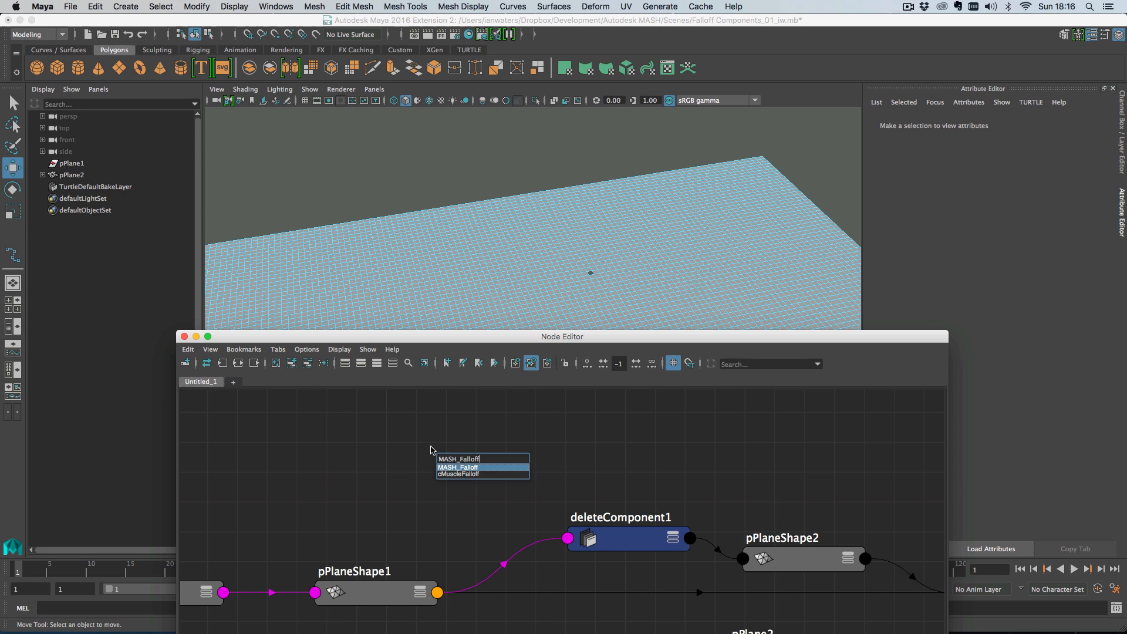
click(457, 467)
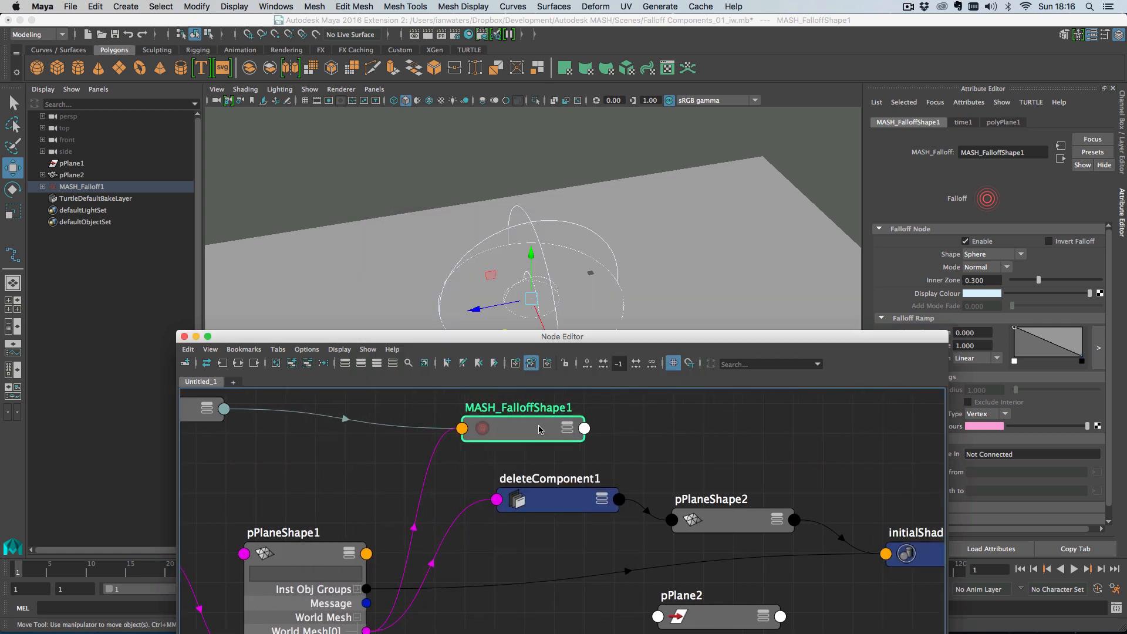
right_click(522, 428)
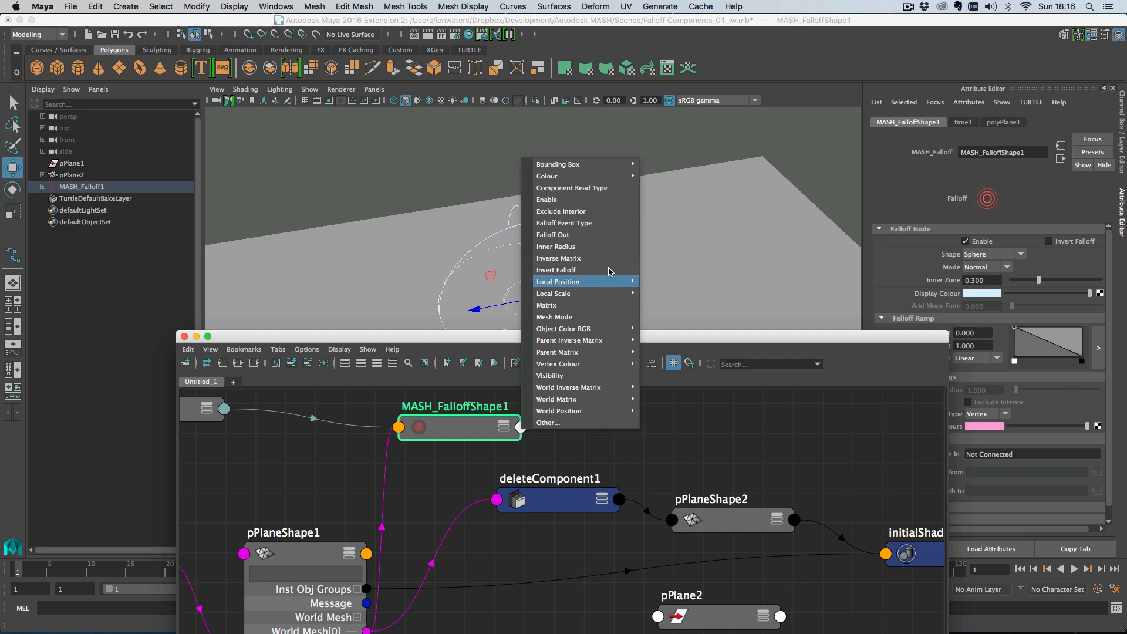
click(558, 411)
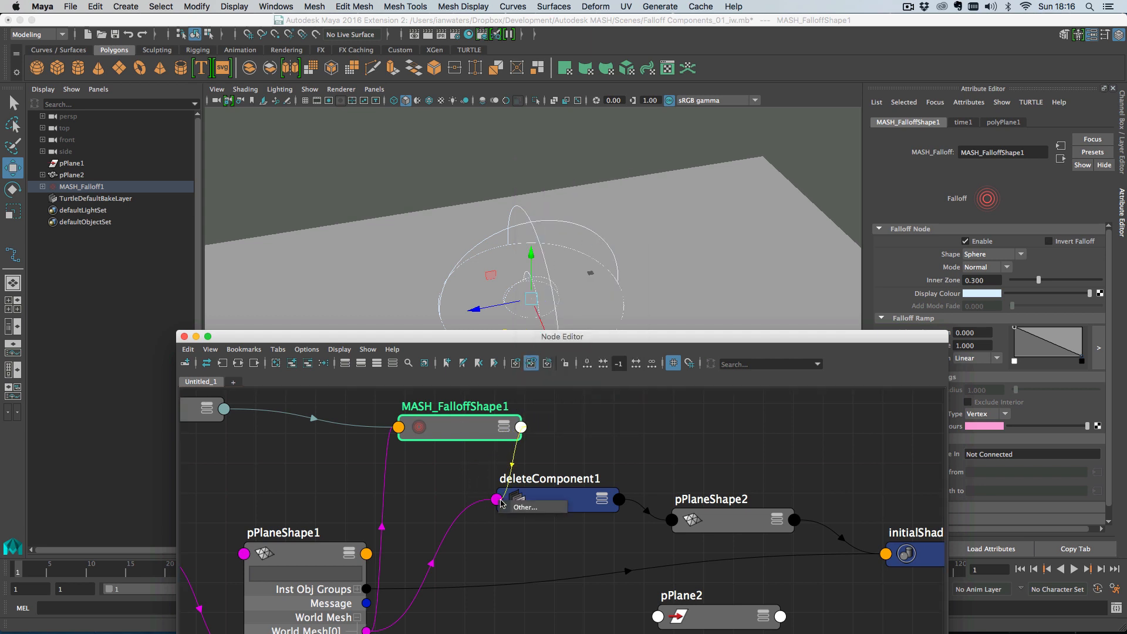
click(553, 499)
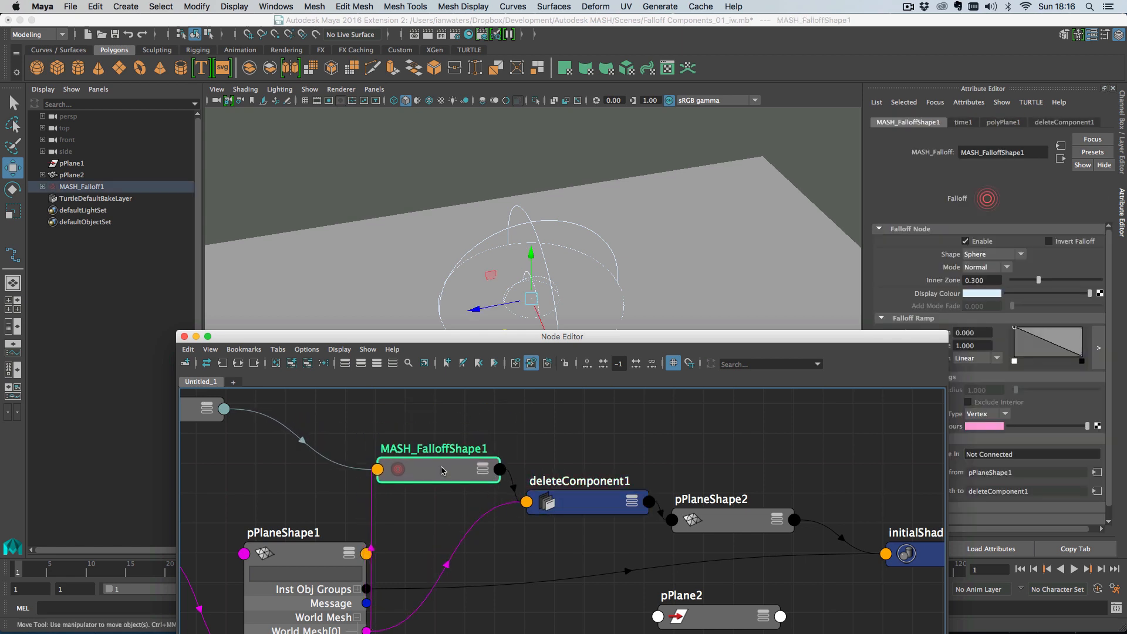
Step: Select MASH_FalloffShape1 and set its Component Type to Face to delete faces
click(585, 503)
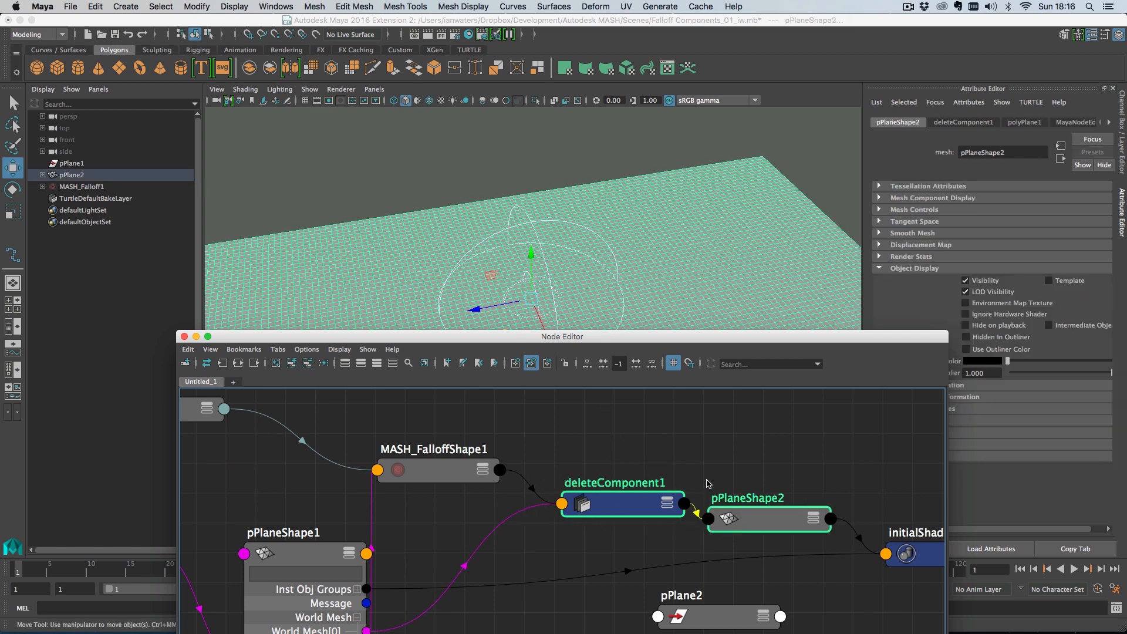
click(460, 475)
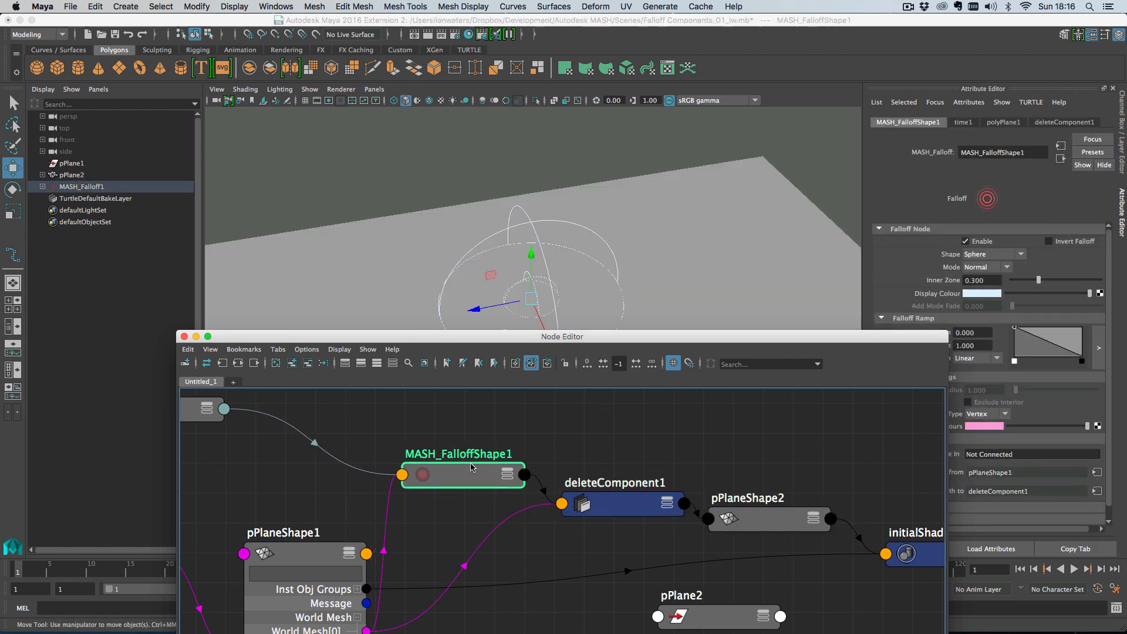
mouse_move(482, 474)
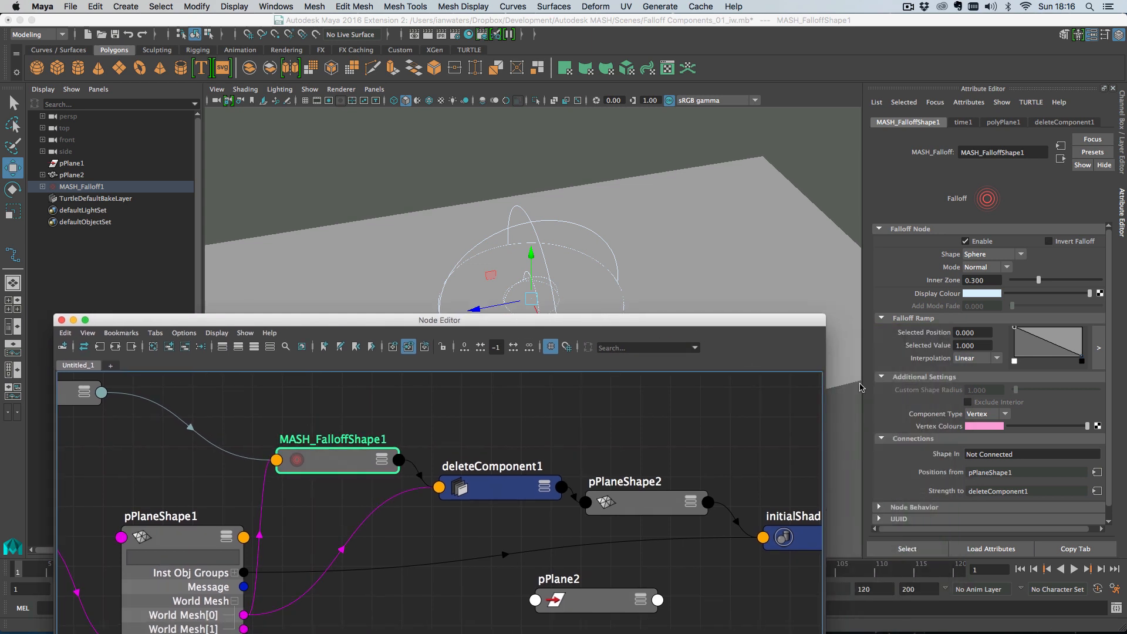
click(996, 413)
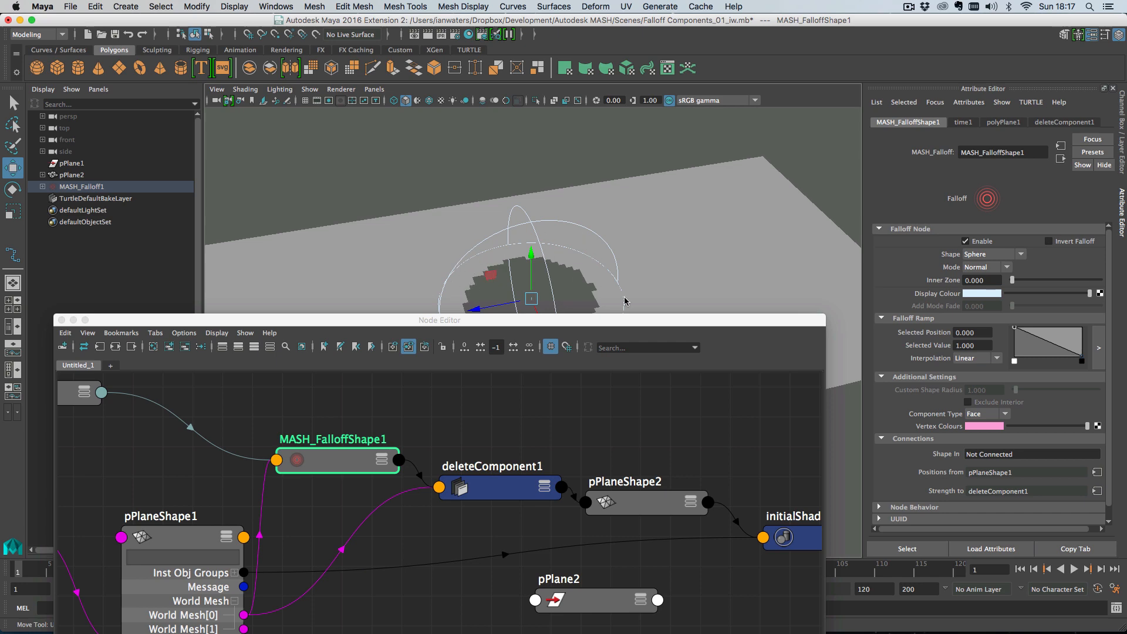
mouse_move(441, 328)
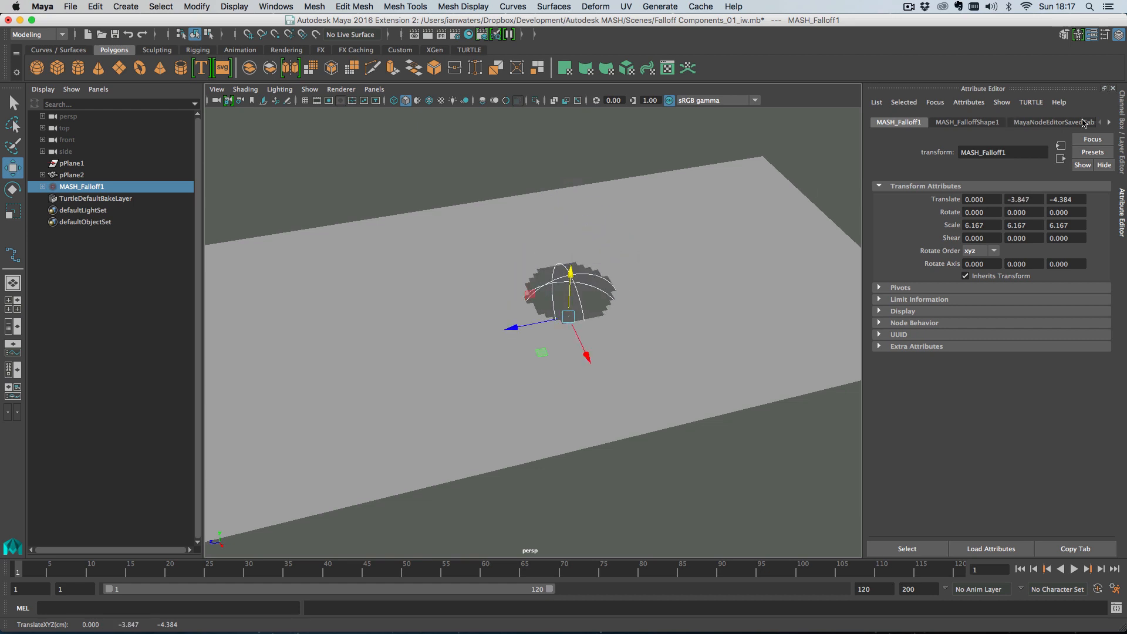
Step: Switch the MASH_FalloffShape1 falloff mode to Add, then revisit the mode choices
click(1109, 122)
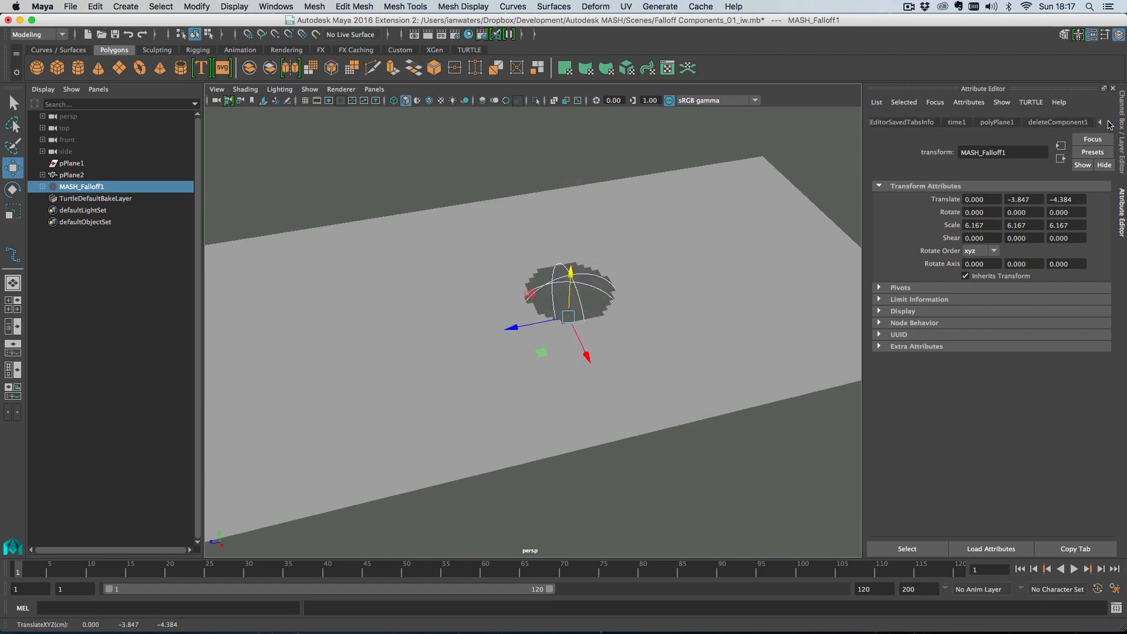
click(967, 121)
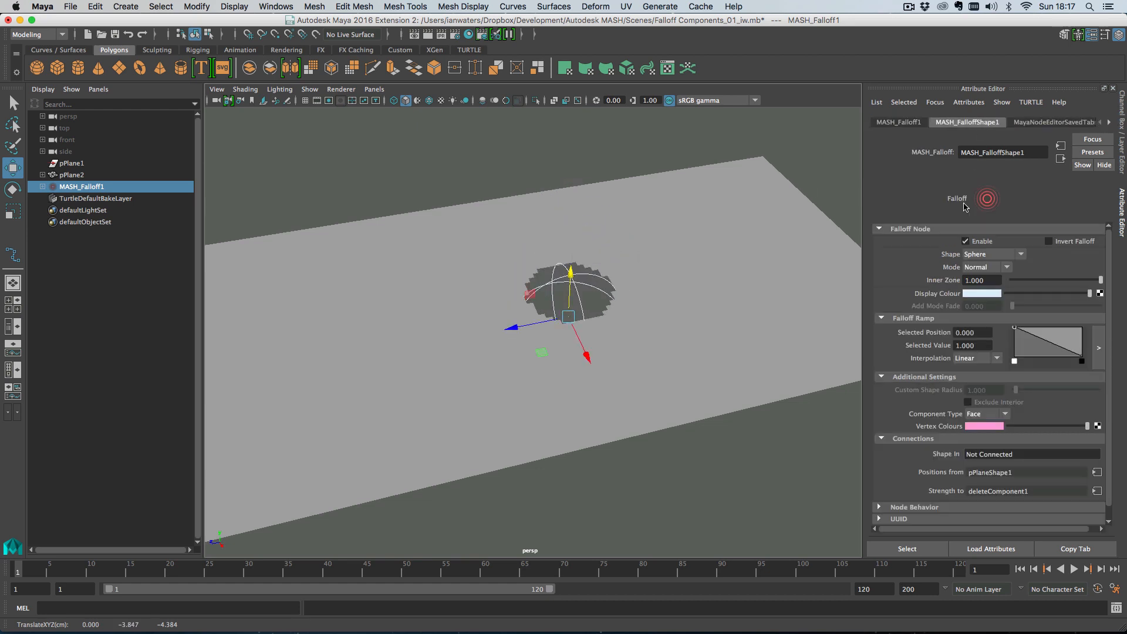
click(986, 266)
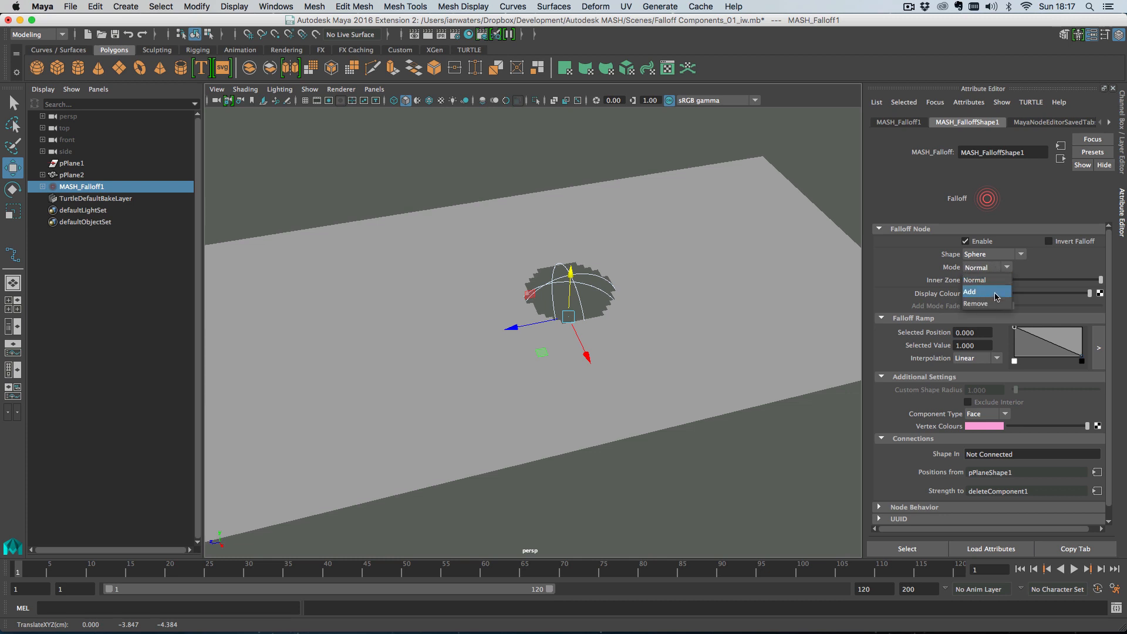
click(970, 292)
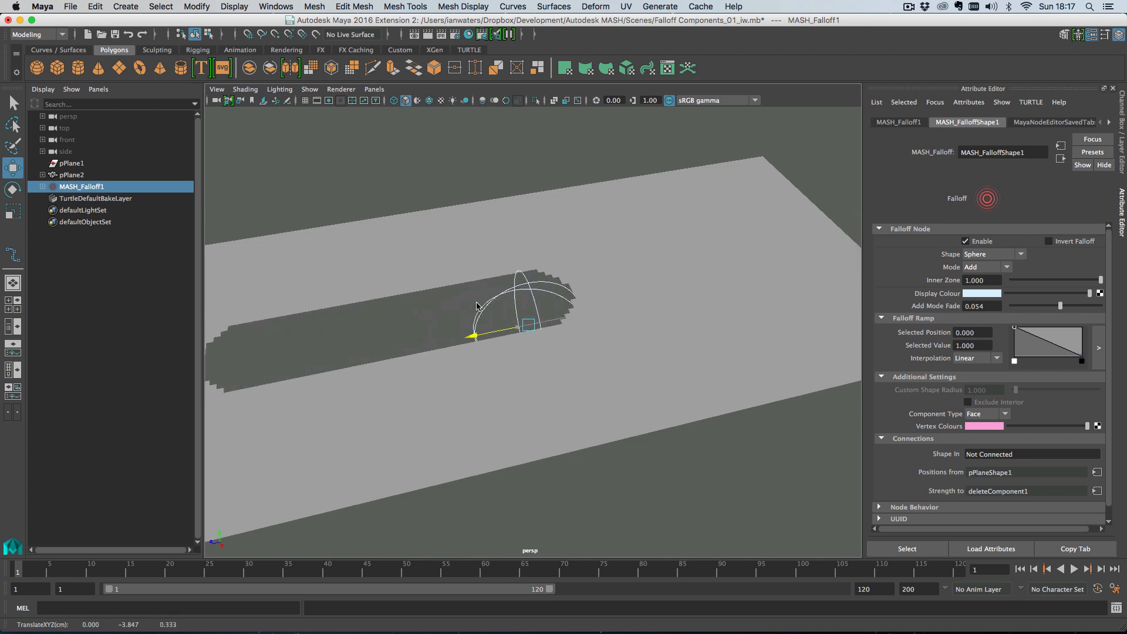
click(986, 267)
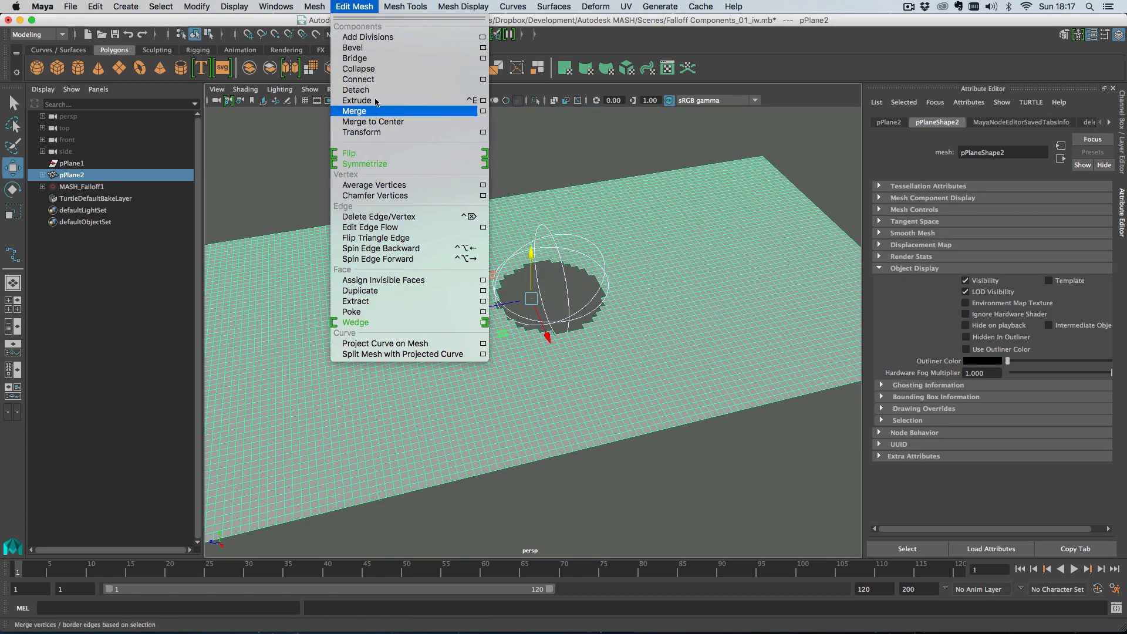
Step: Extrude pPlane2 into a 4.4-thick slab with the falloff hole through it
click(356, 100)
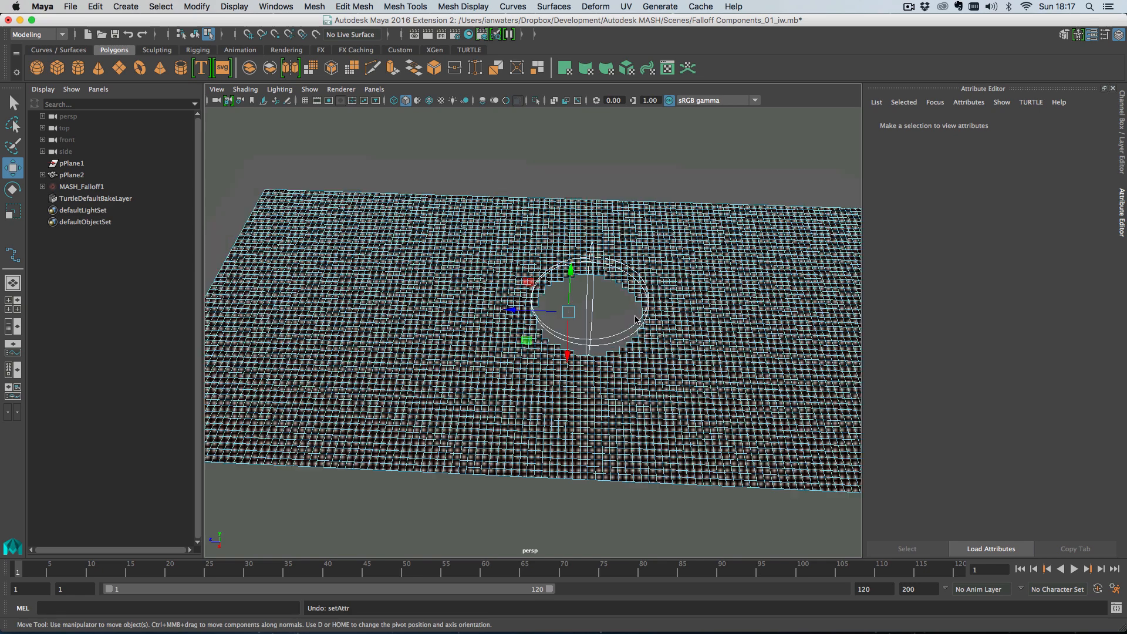
click(82, 186)
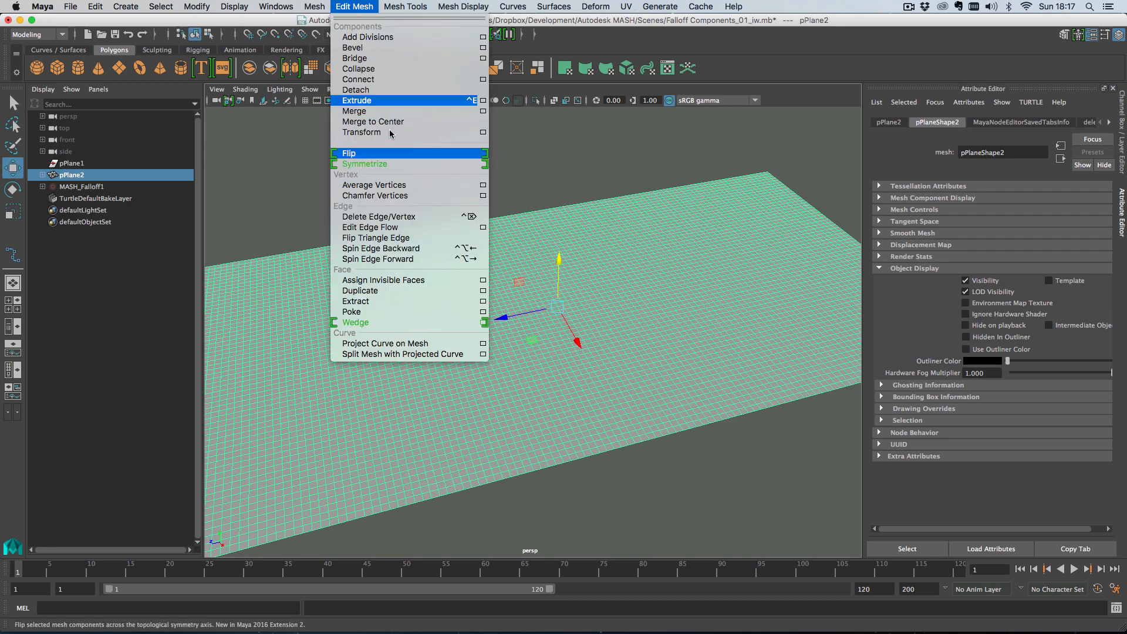
click(358, 100)
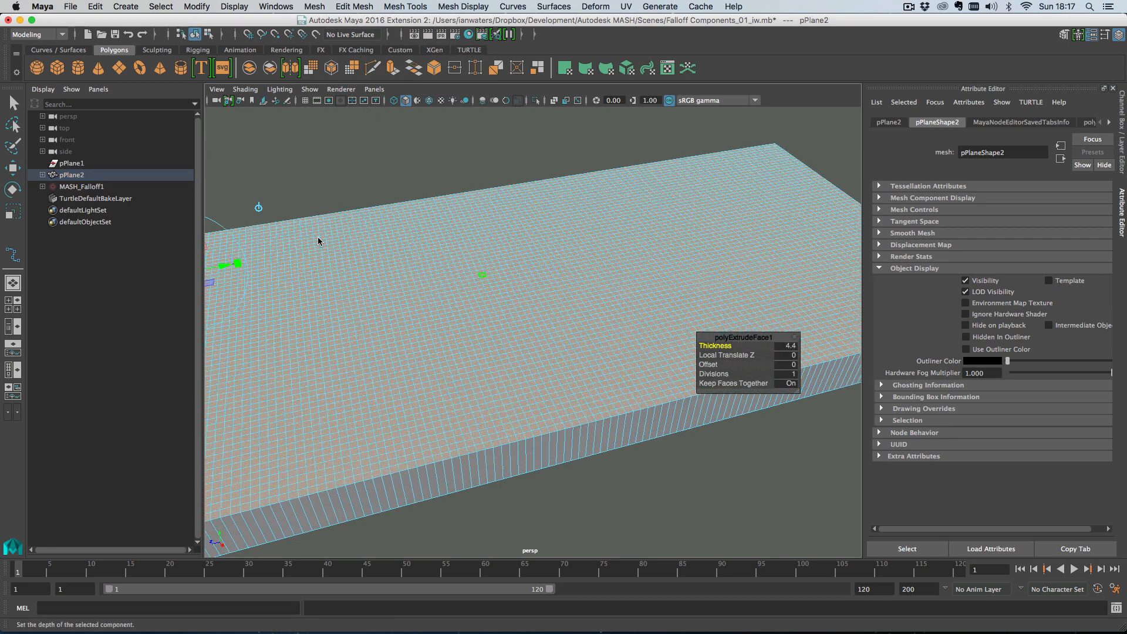
click(81, 186)
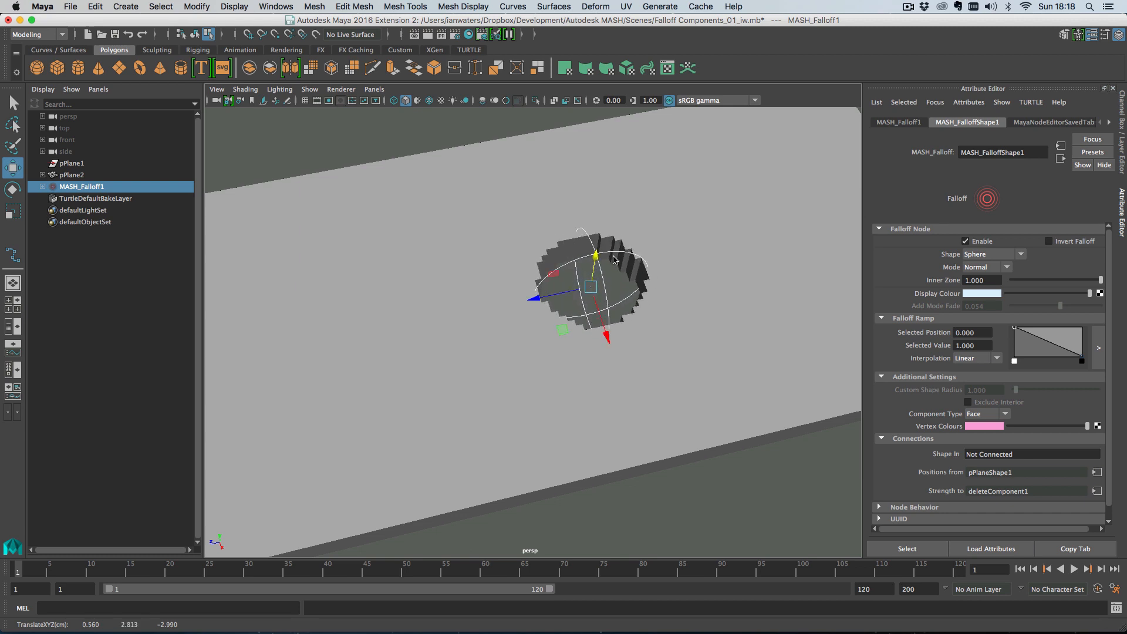
mouse_move(604, 260)
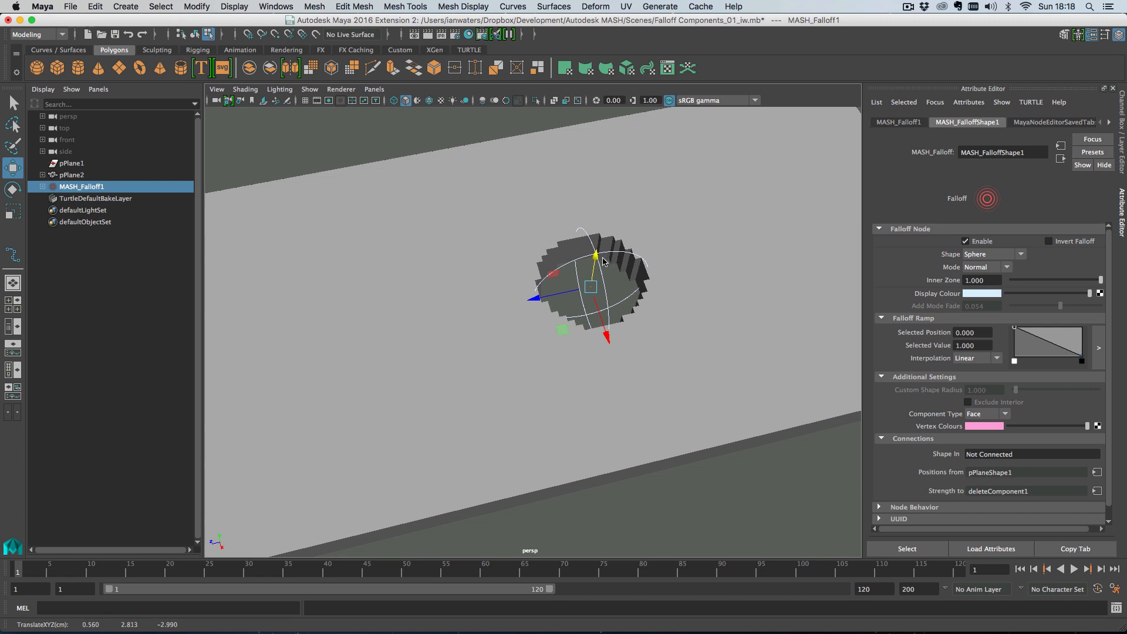